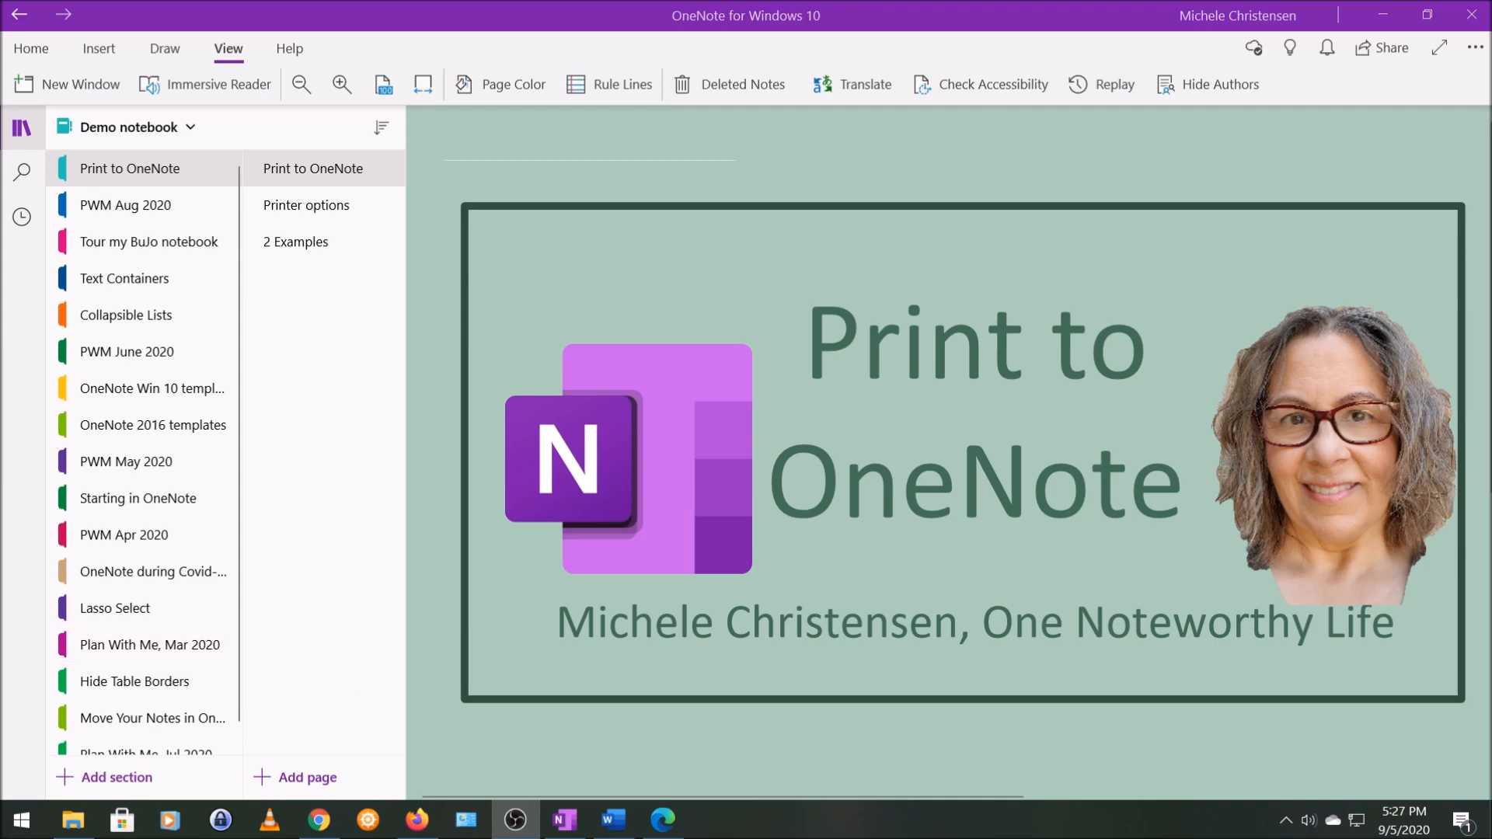
mouse_move(5, 267)
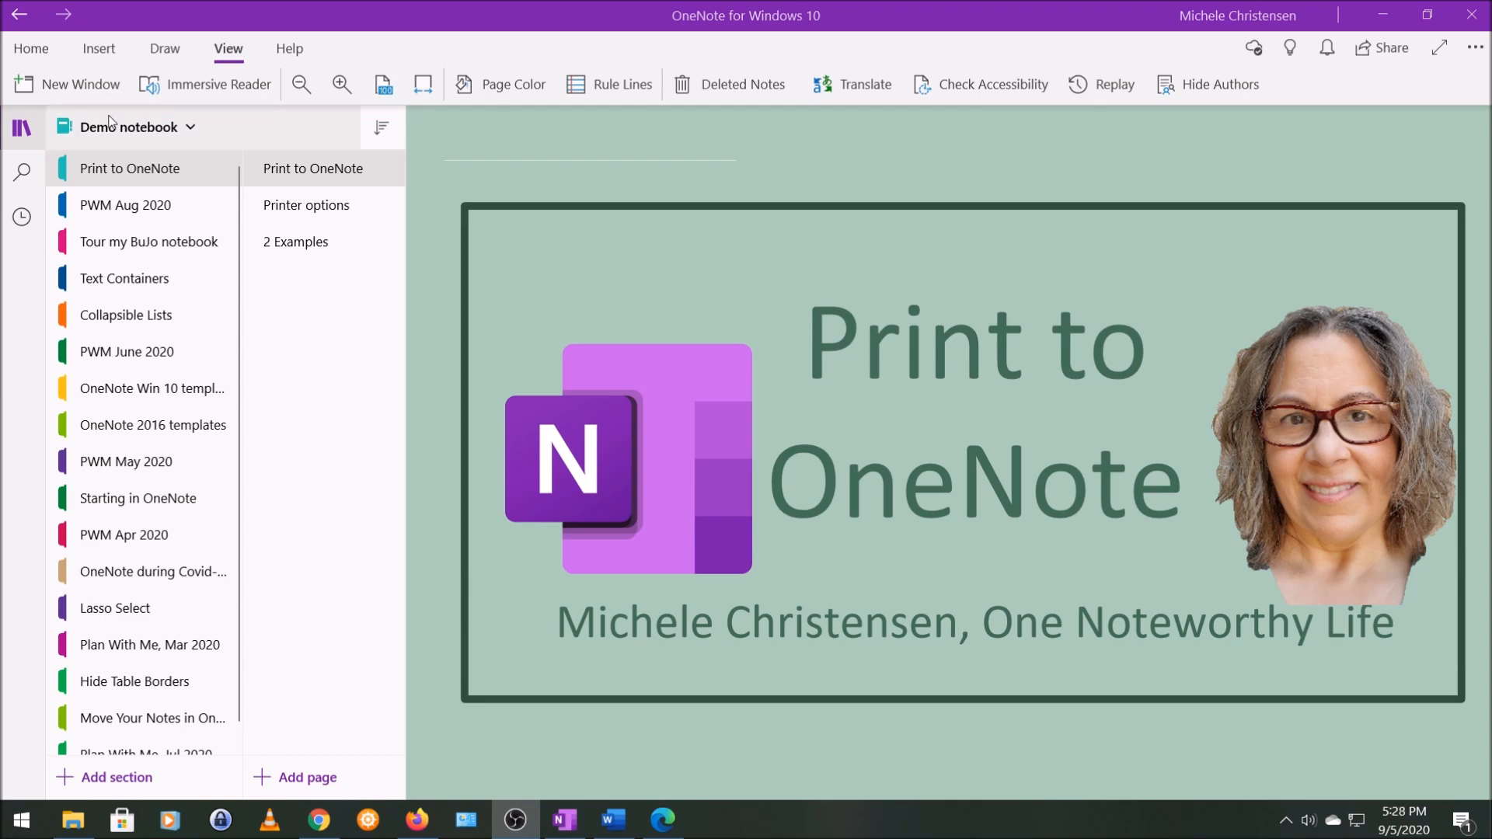
View the Printer options page, then go to the 2 Examples page.
click(305, 205)
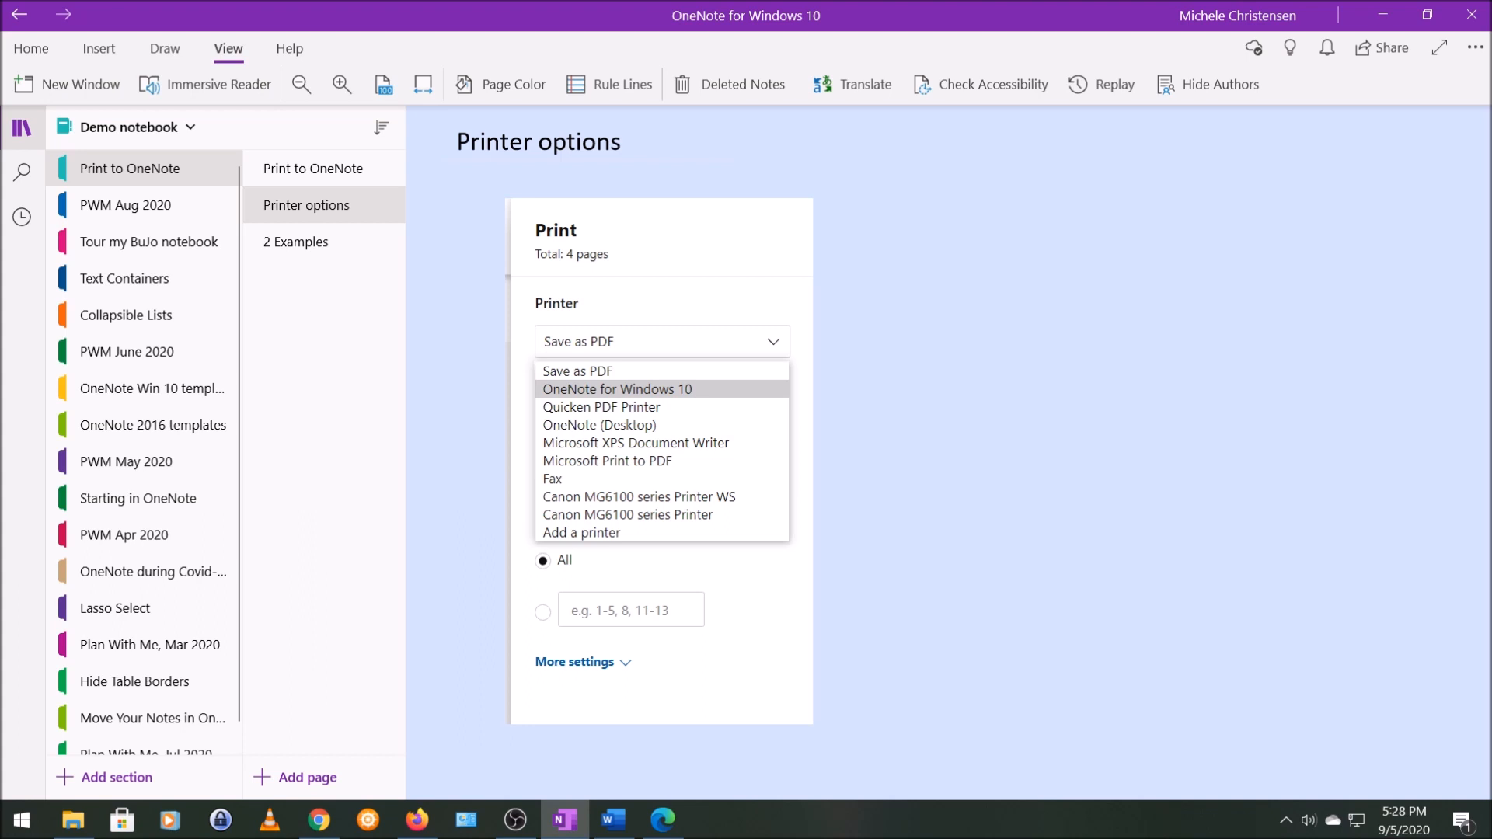
click(296, 242)
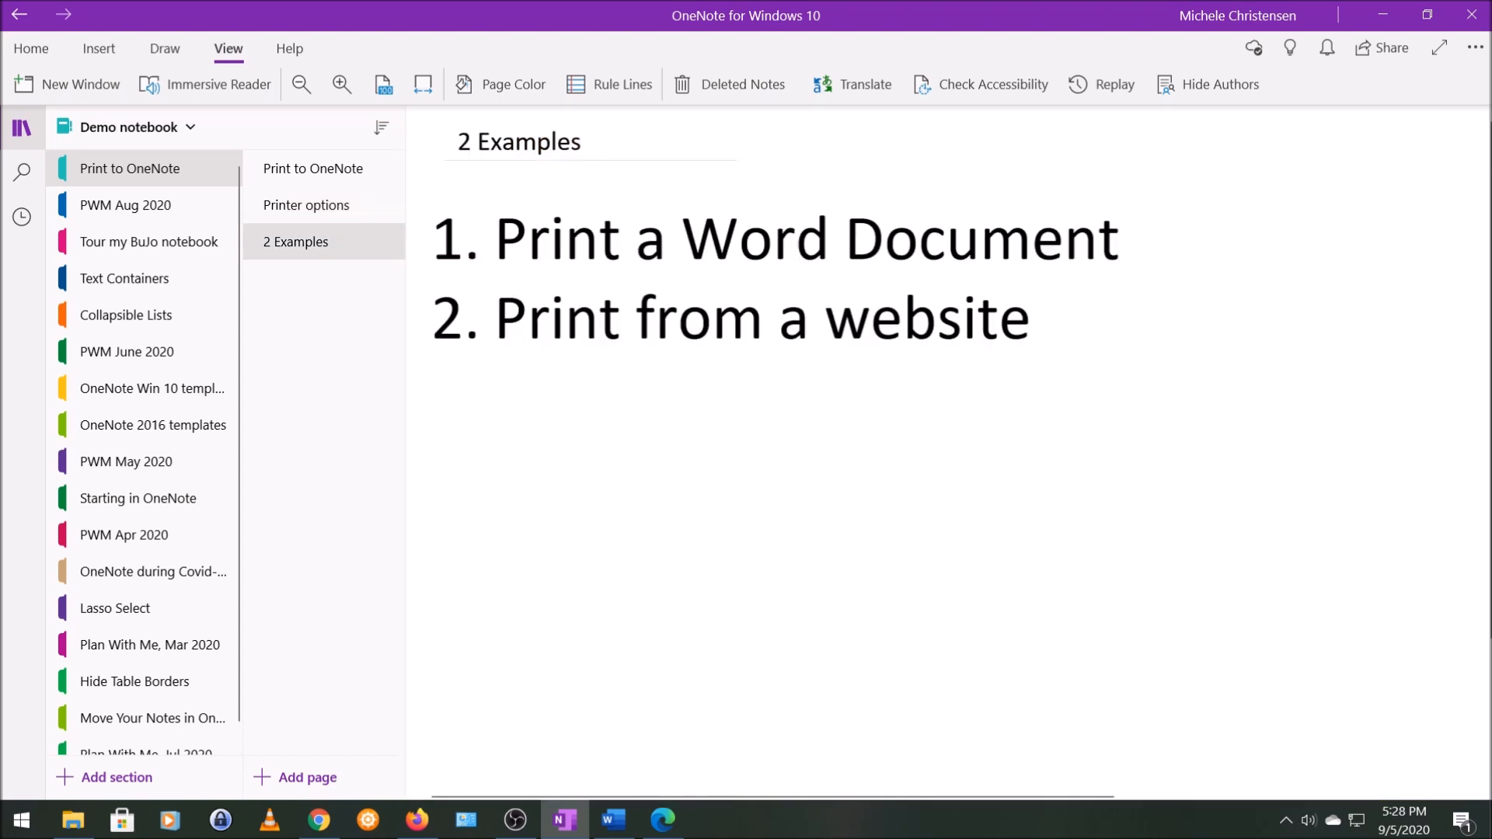
click(1114, 159)
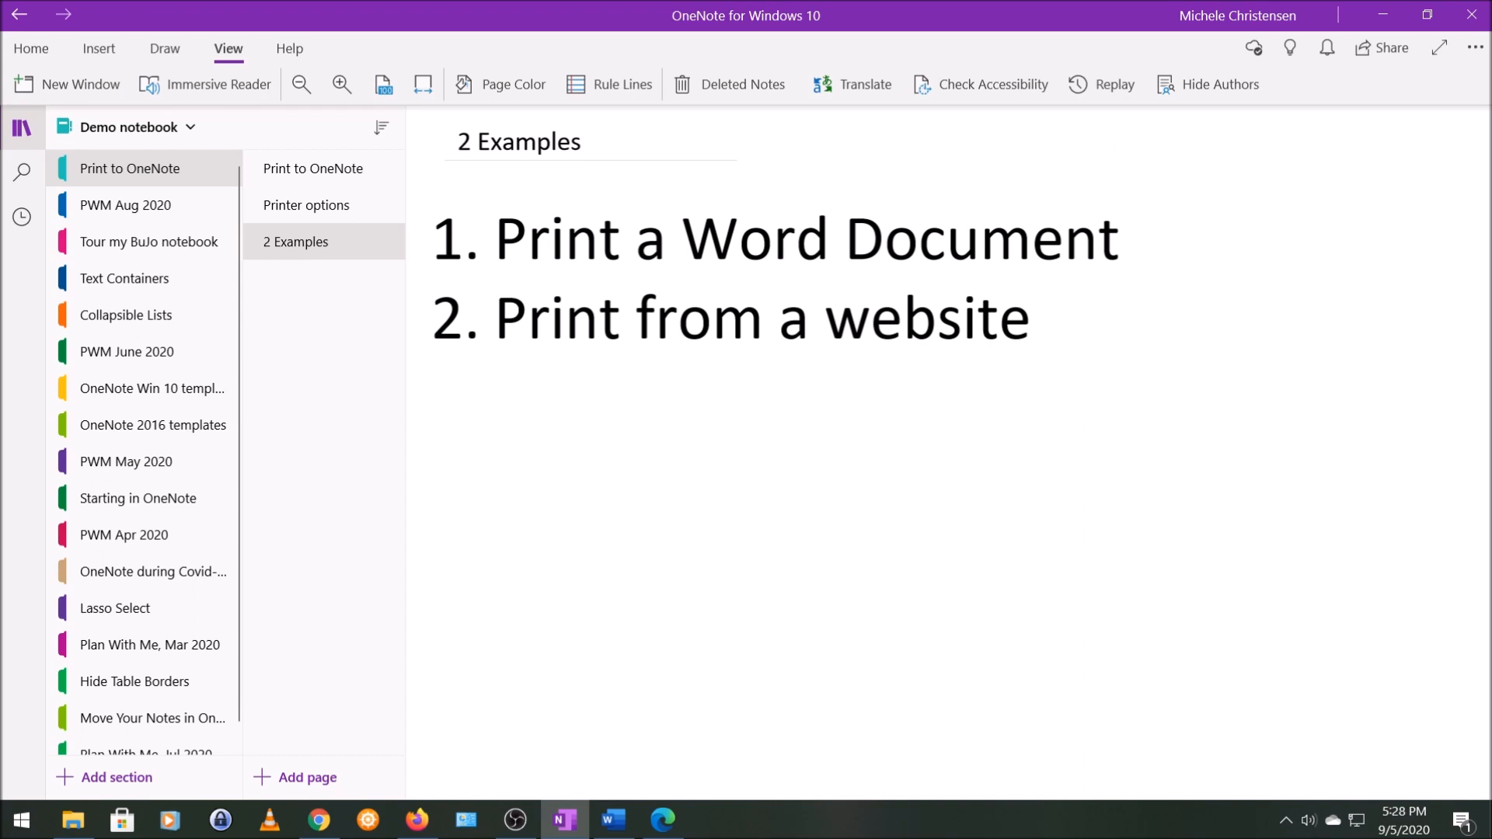
click(1114, 158)
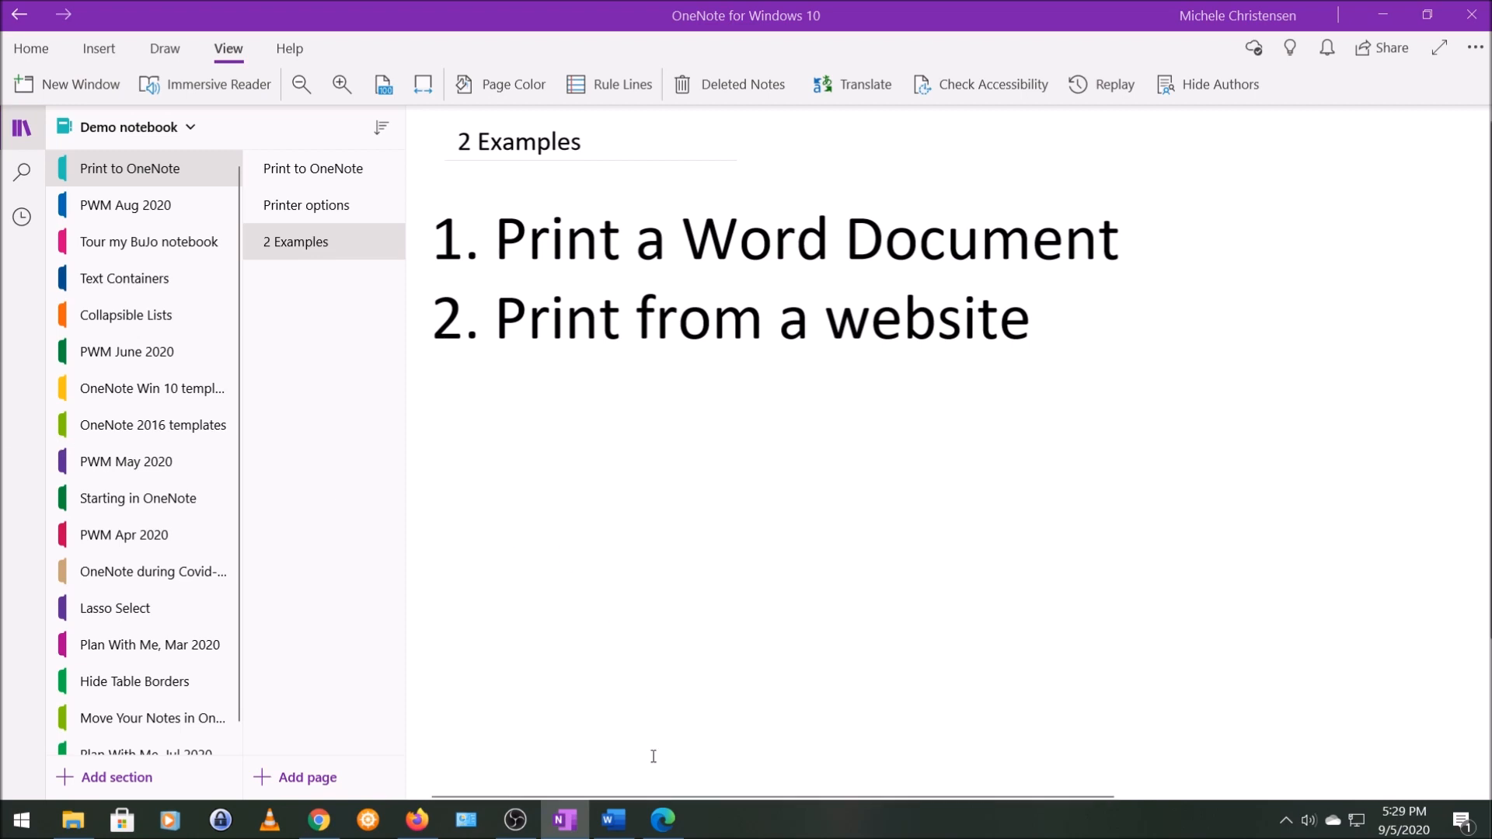
click(611, 825)
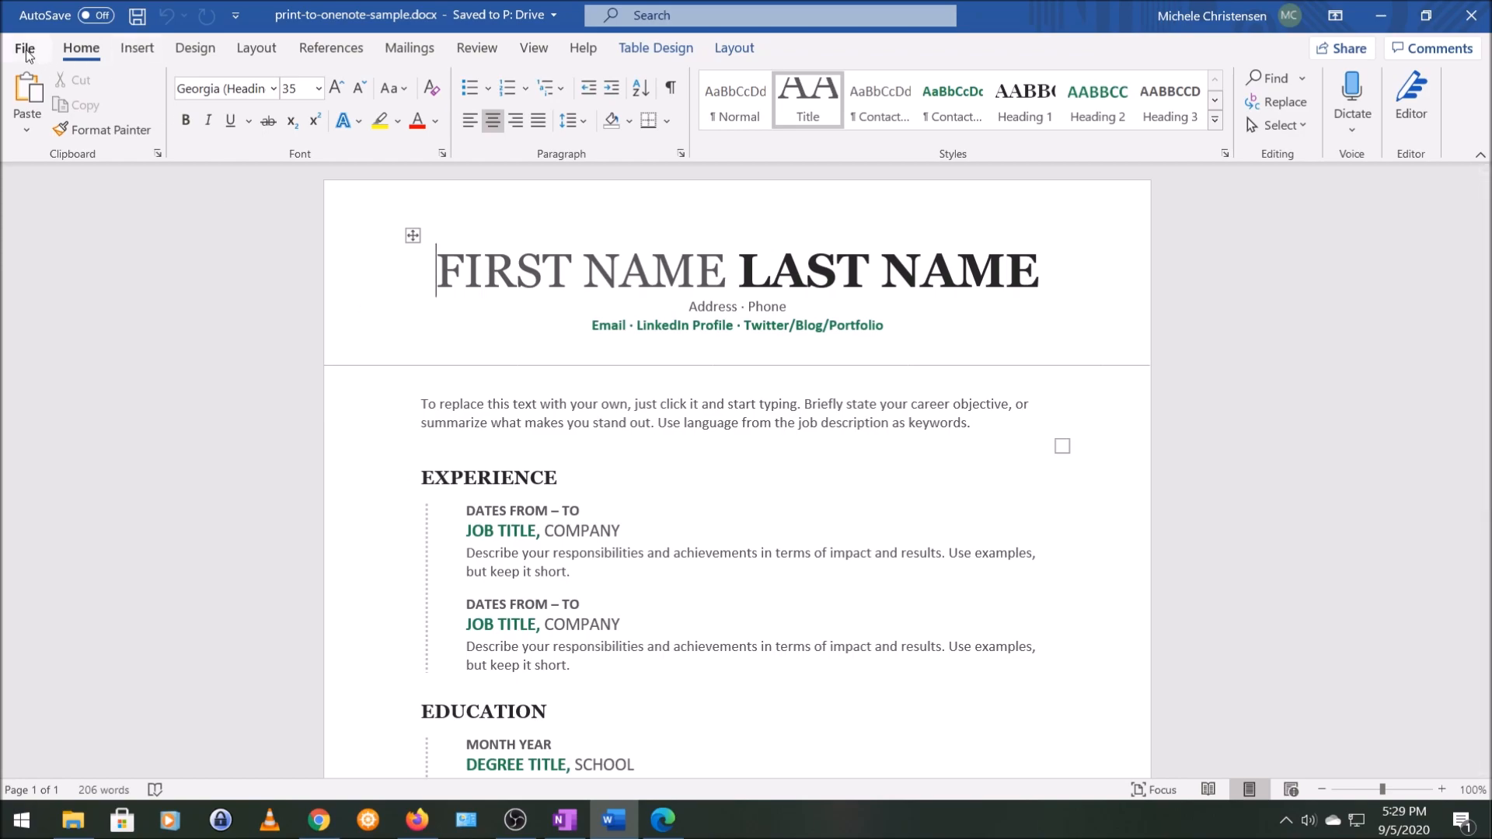
Print the Word resume with OneNote for Windows 10 selected as the printer.
click(24, 49)
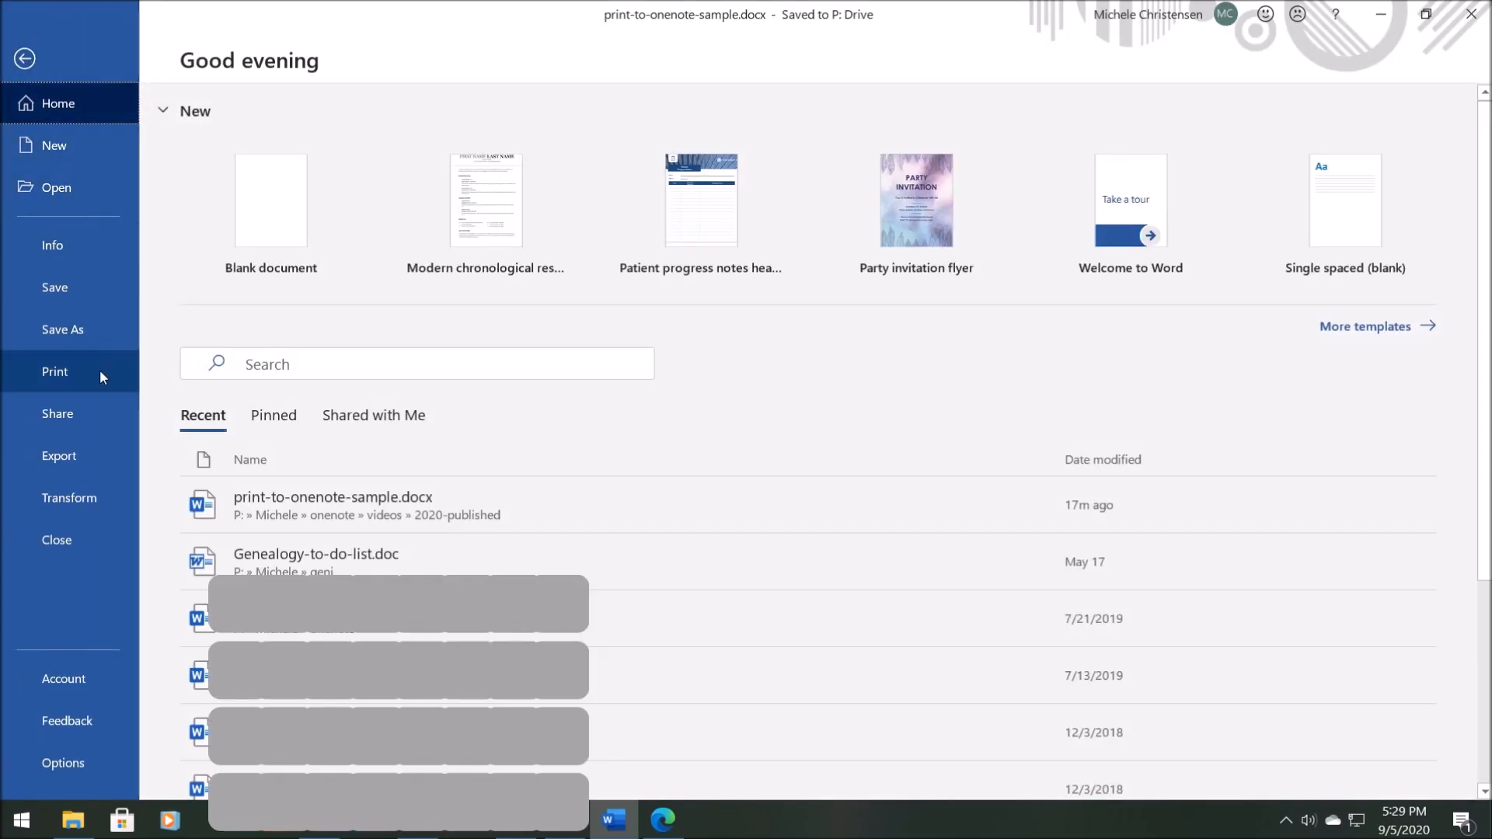
click(54, 371)
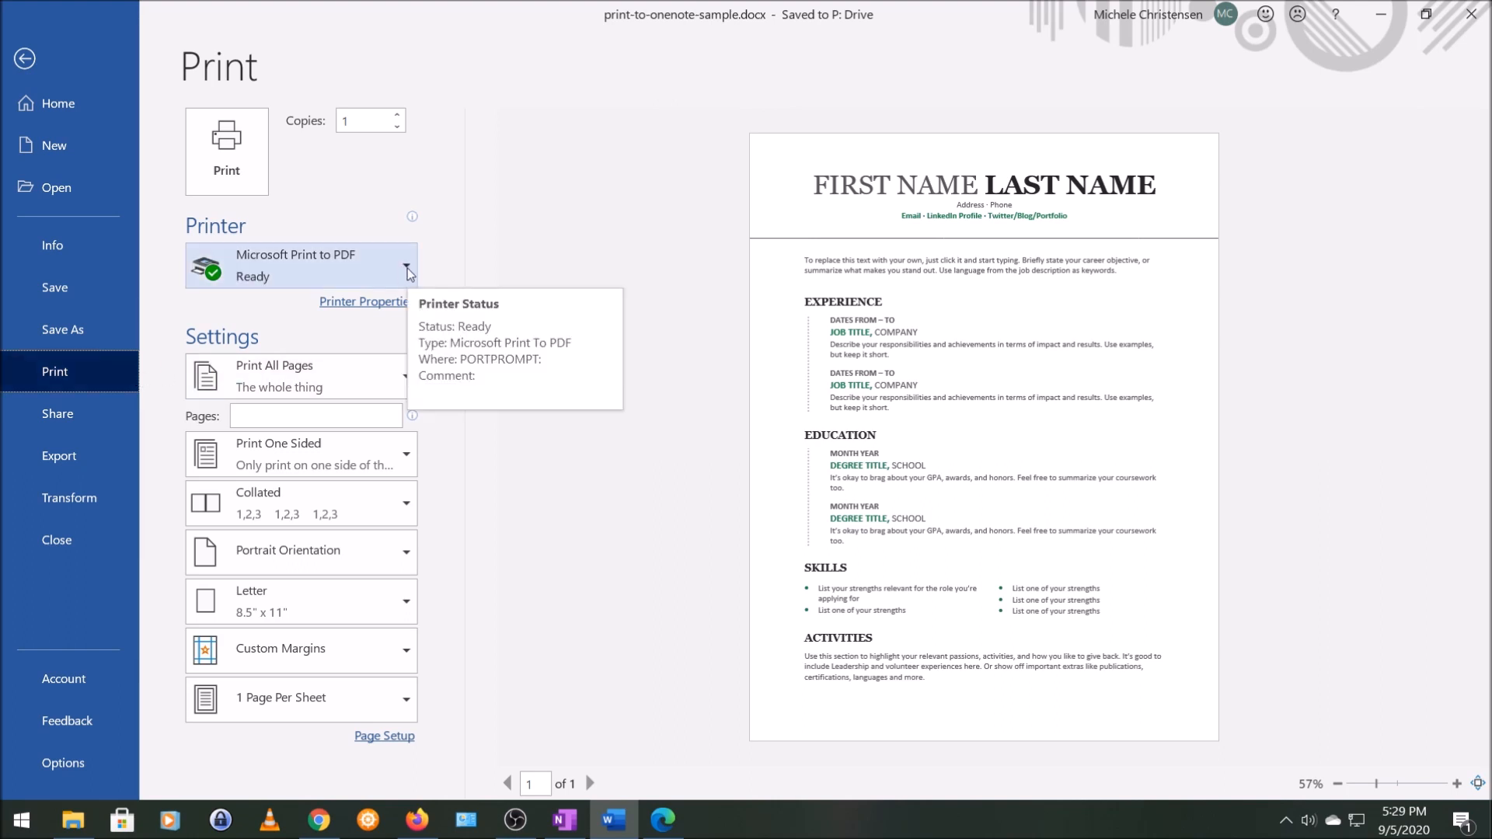
click(301, 266)
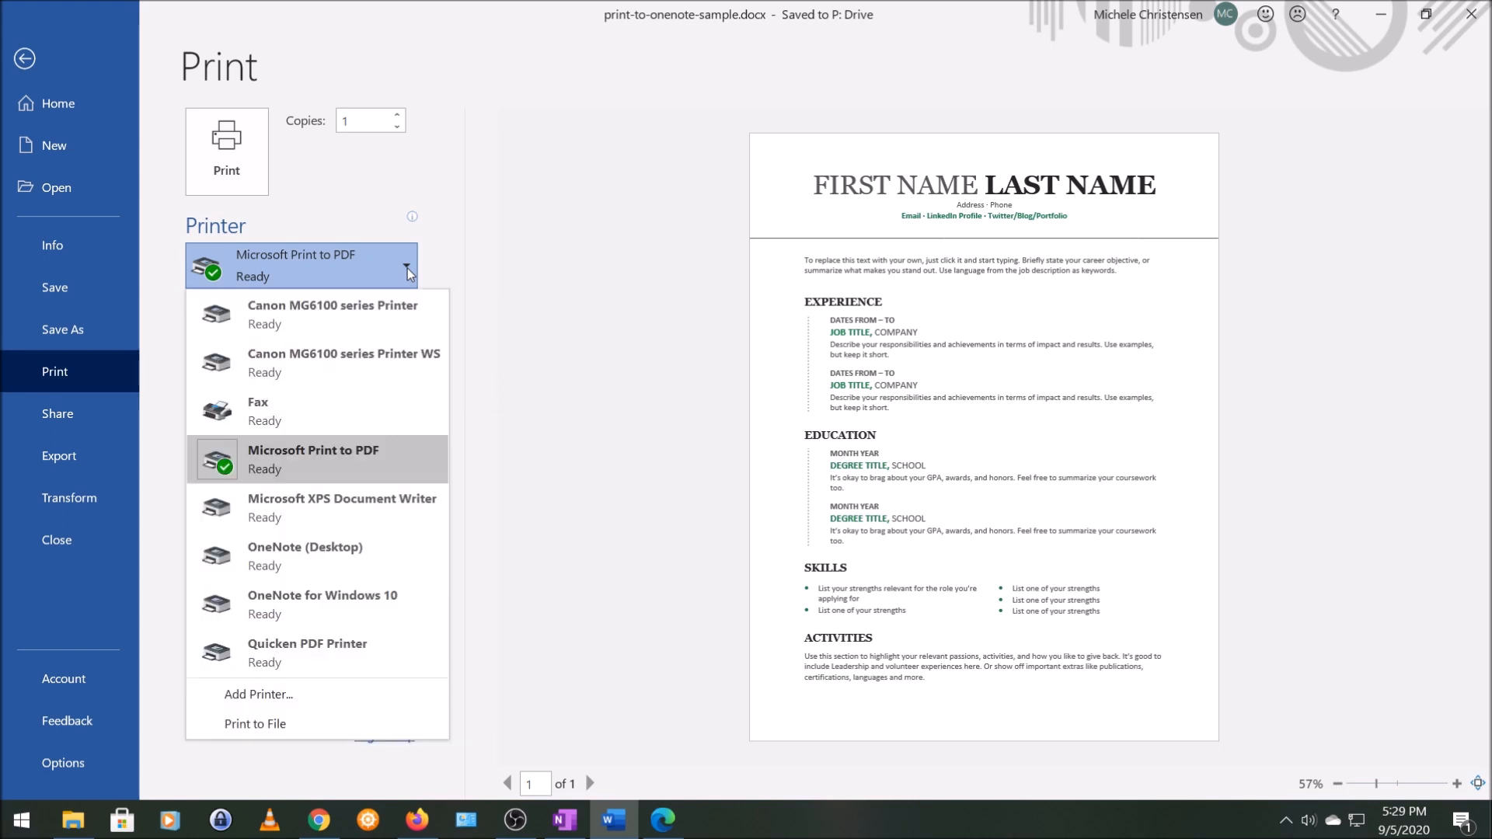
mouse_move(380, 508)
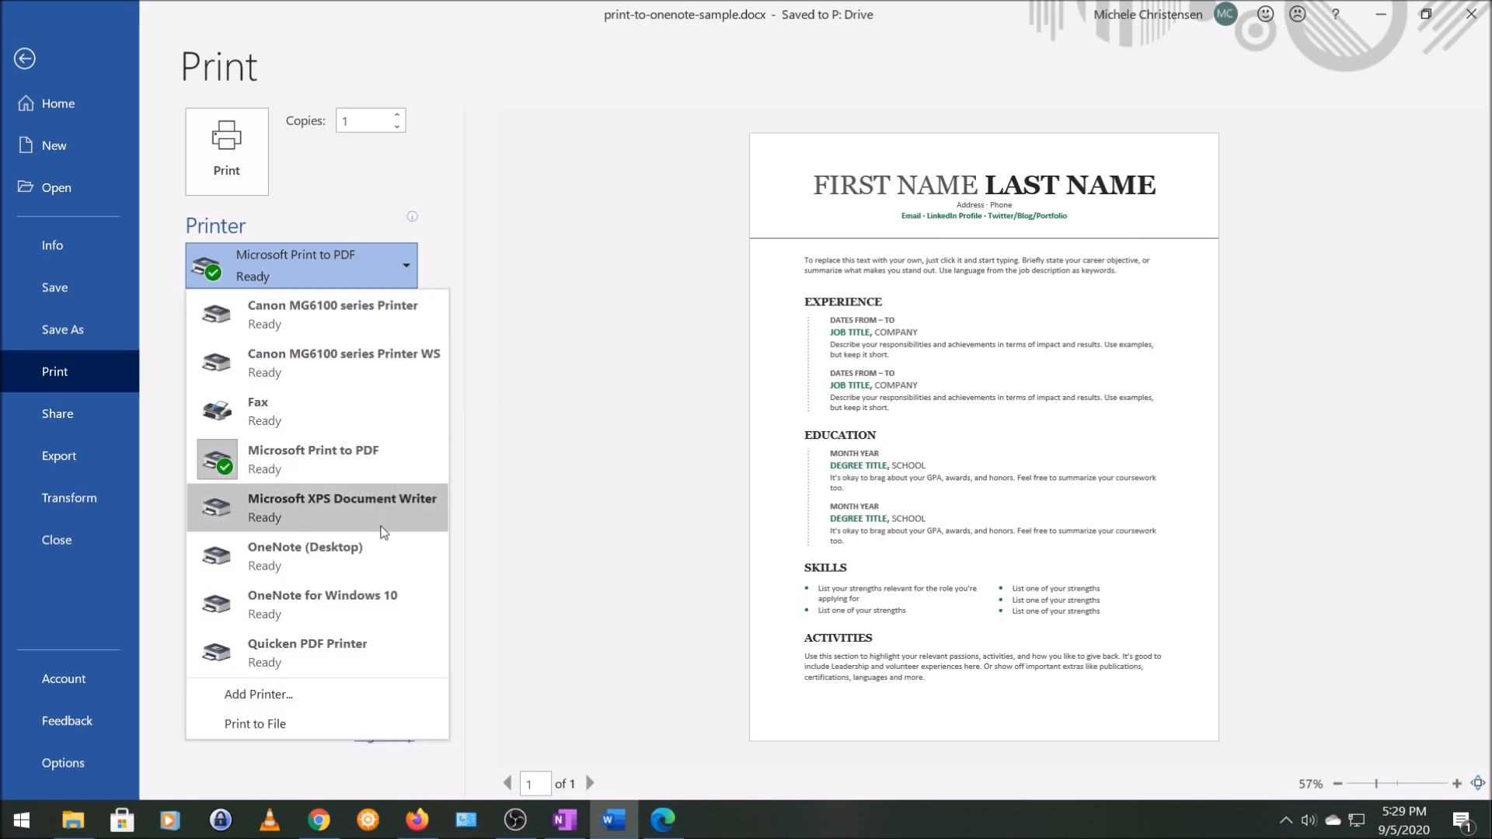
click(321, 605)
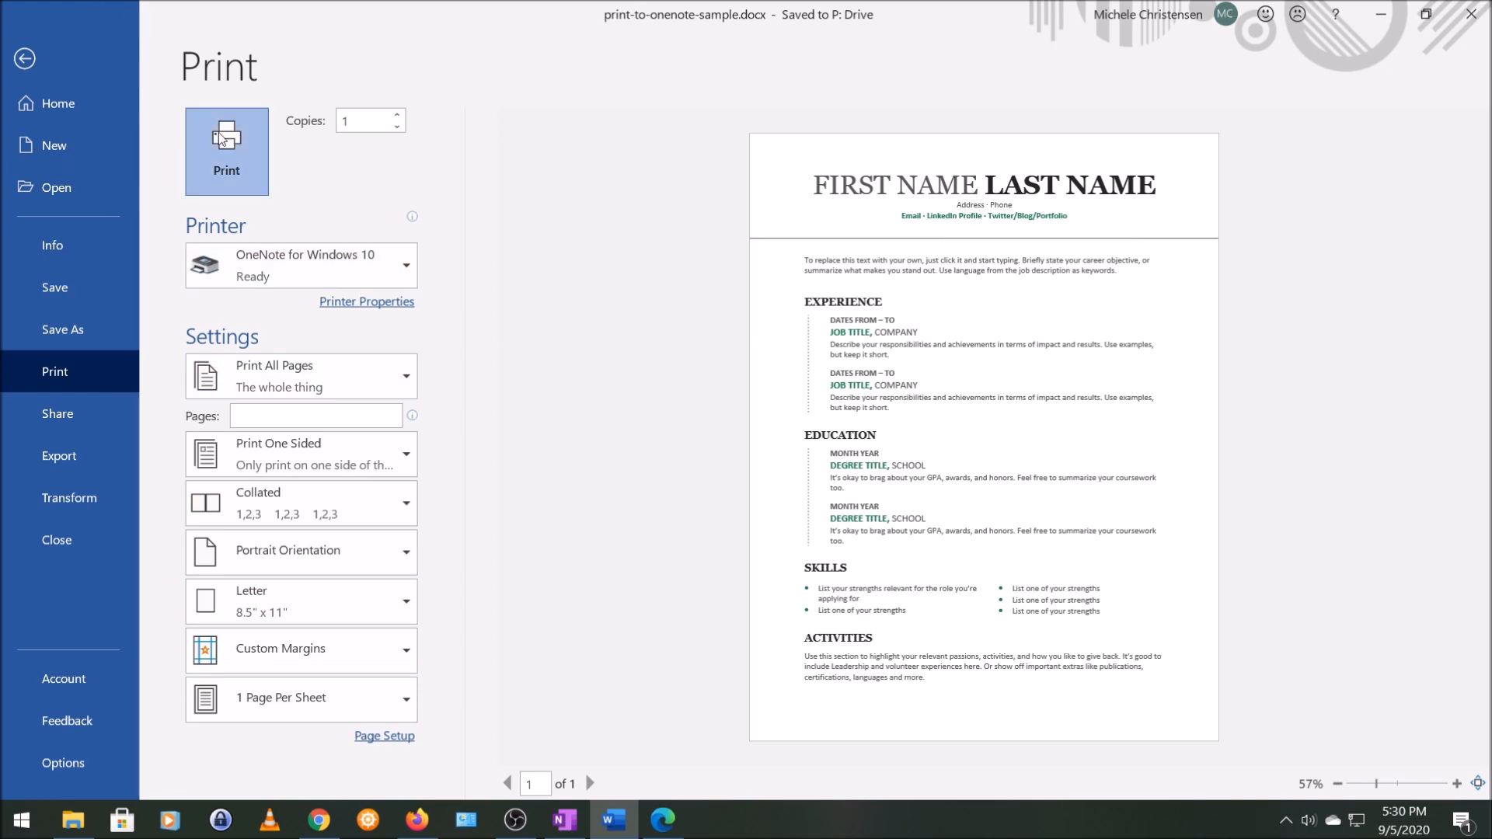
click(25, 58)
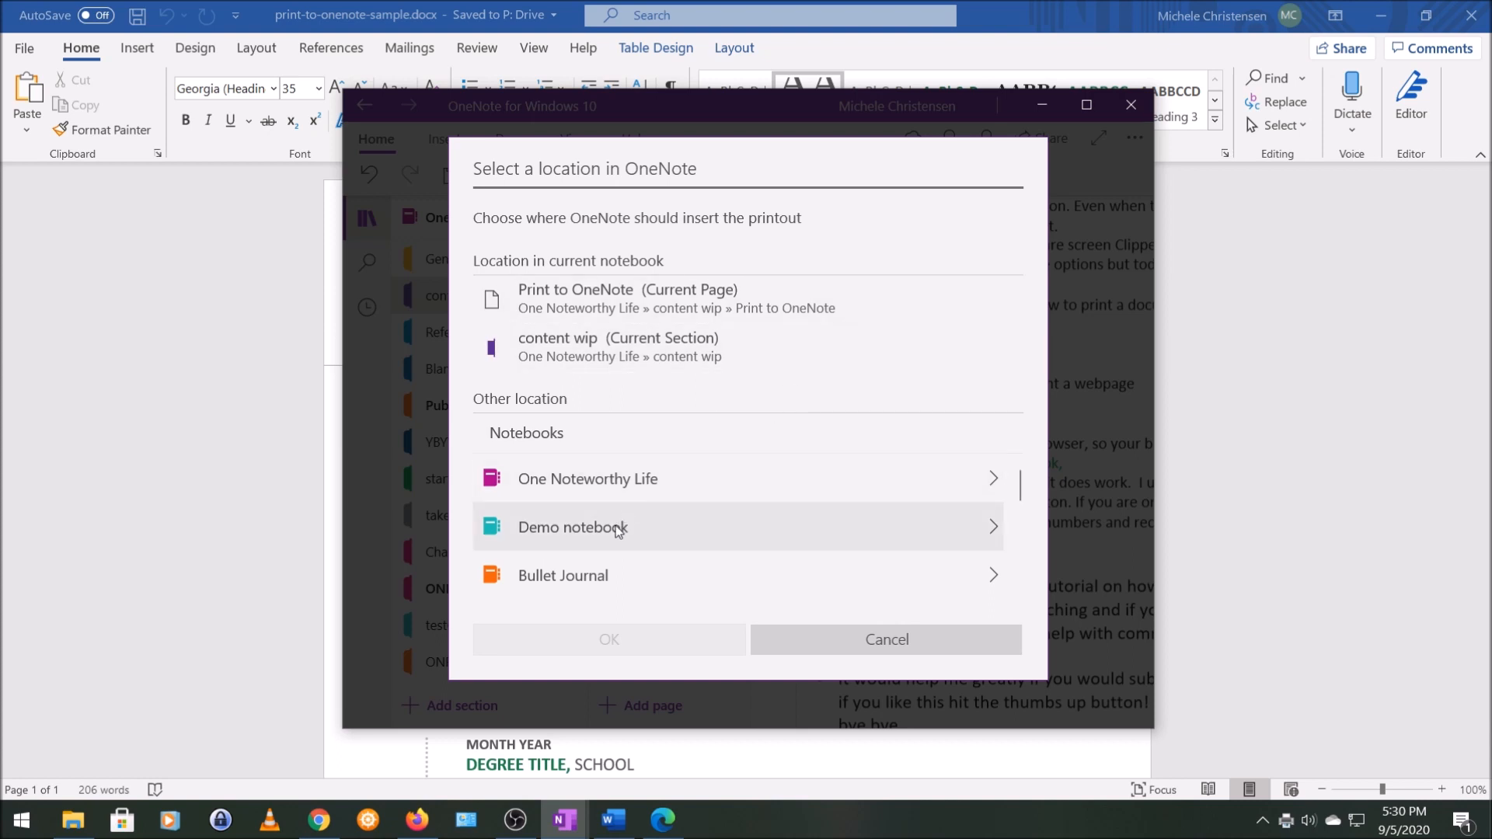
Insert the resume printout into Demo notebook's Print to OneNote section.
click(572, 527)
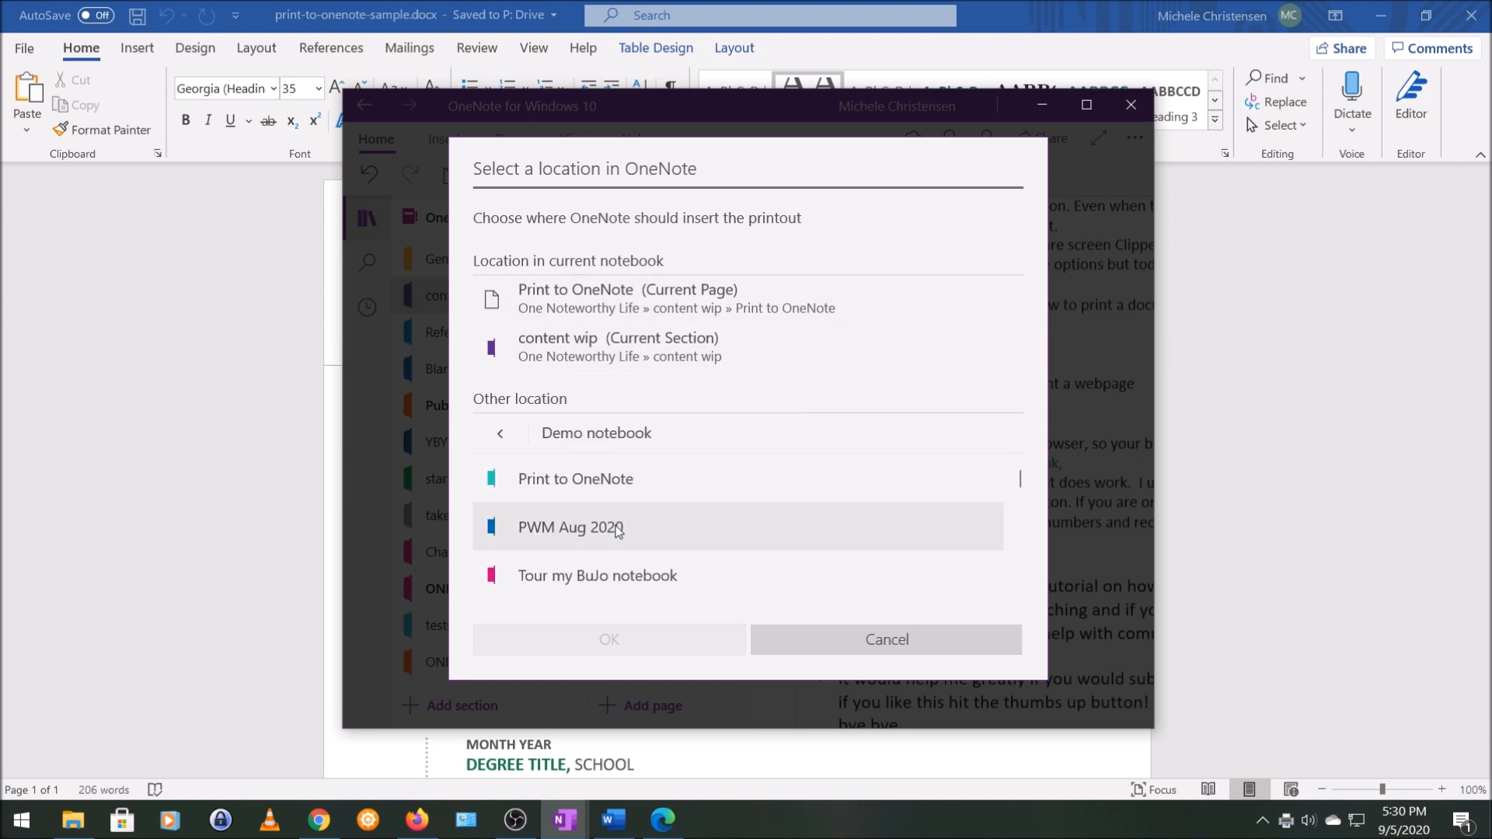
mouse_move(575, 479)
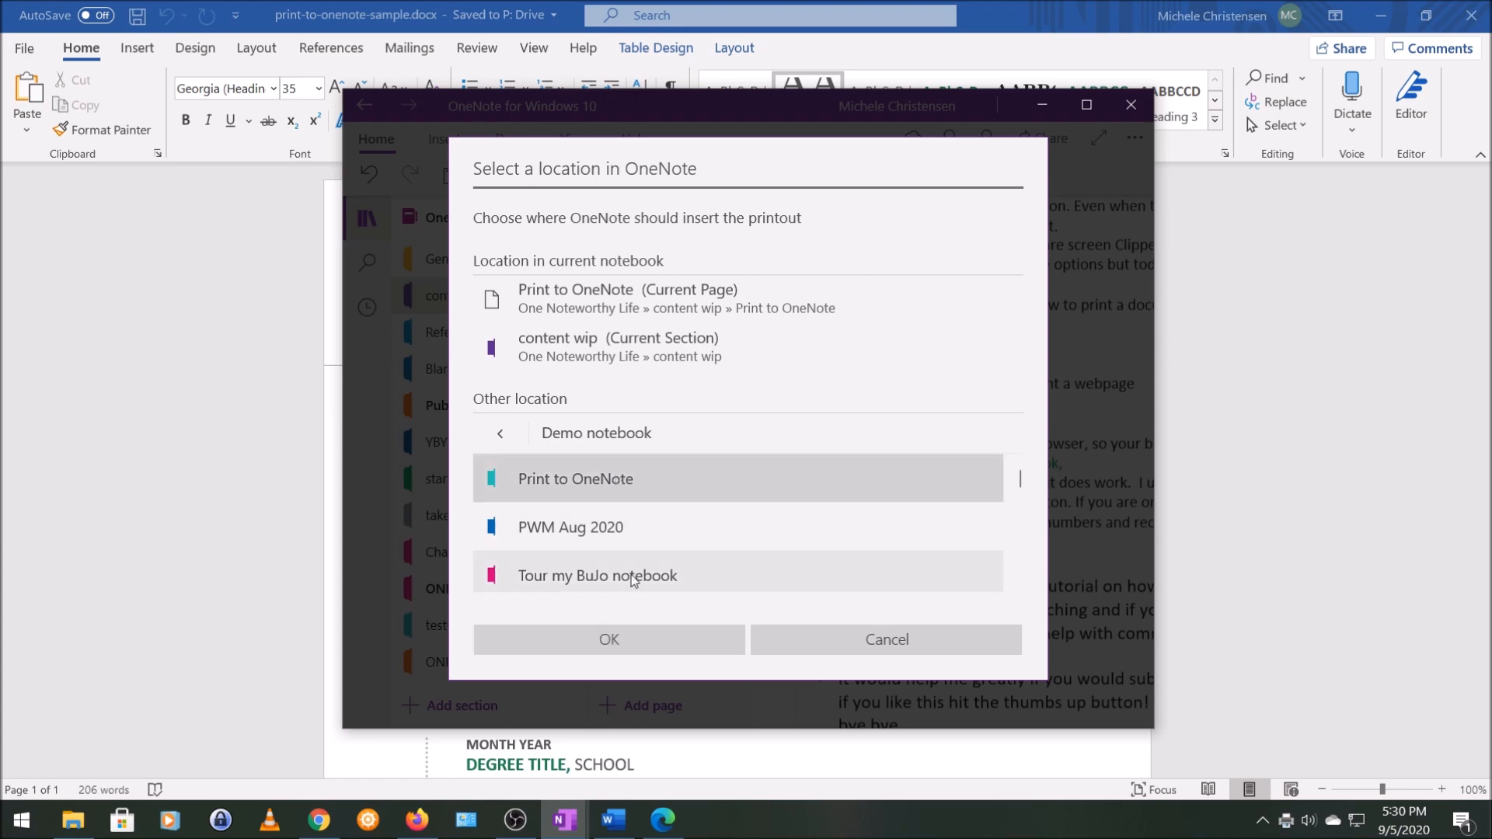
click(608, 639)
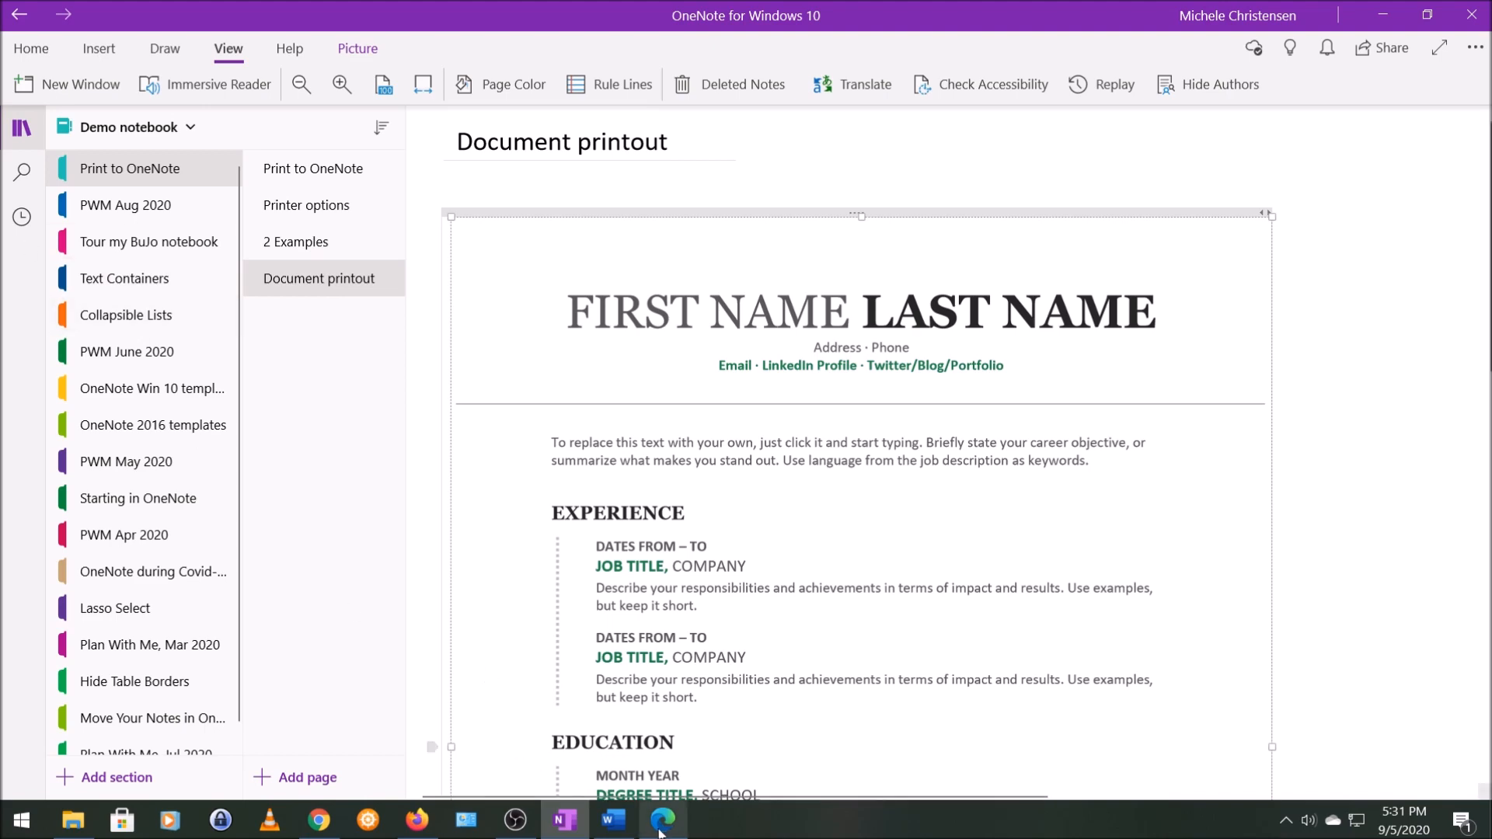
Switch to Edge and start printing the OneNote product webpage from the Settings menu.
click(661, 819)
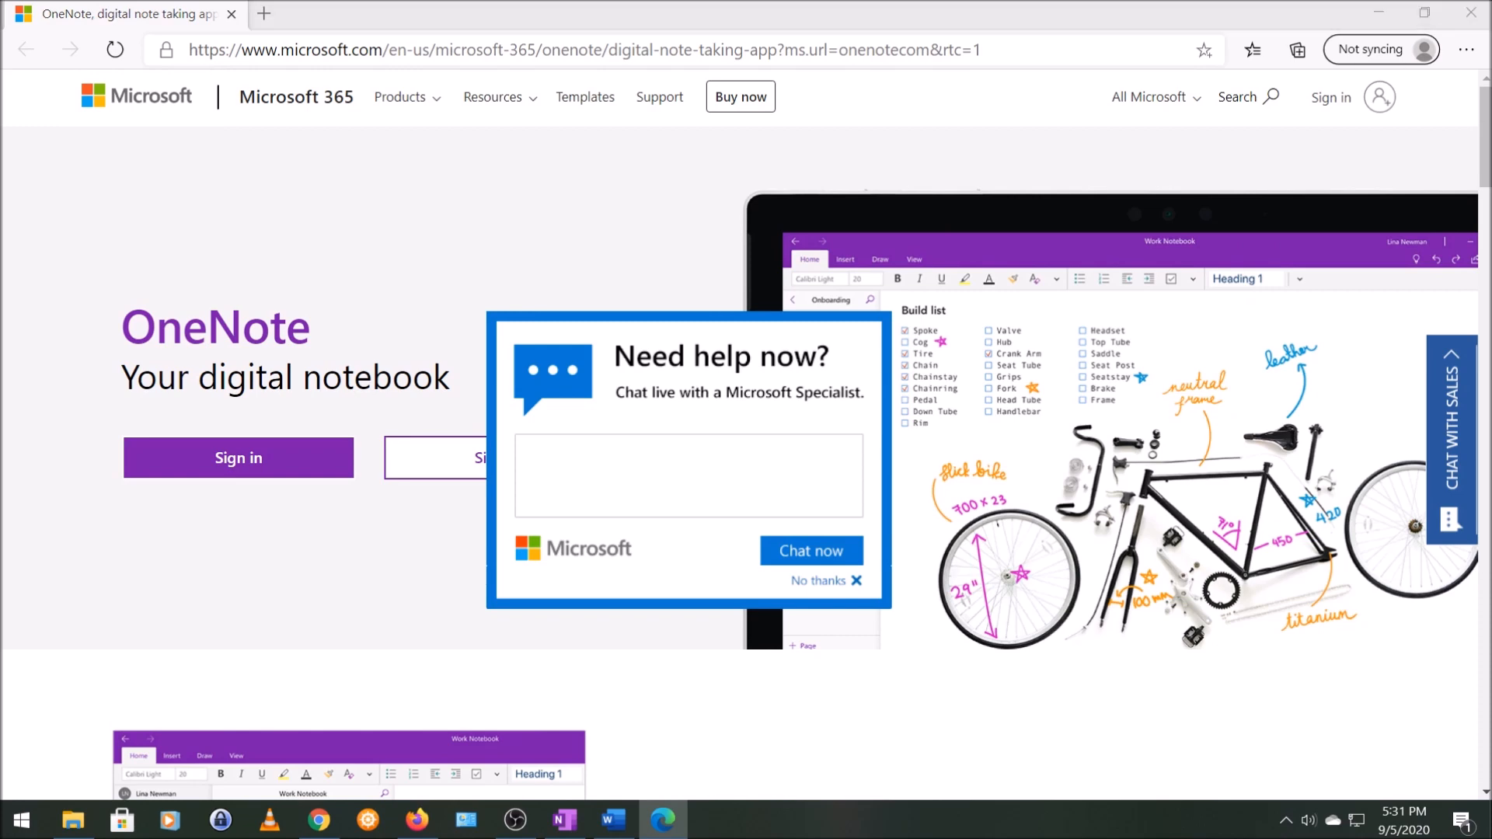
mouse_move(466, 511)
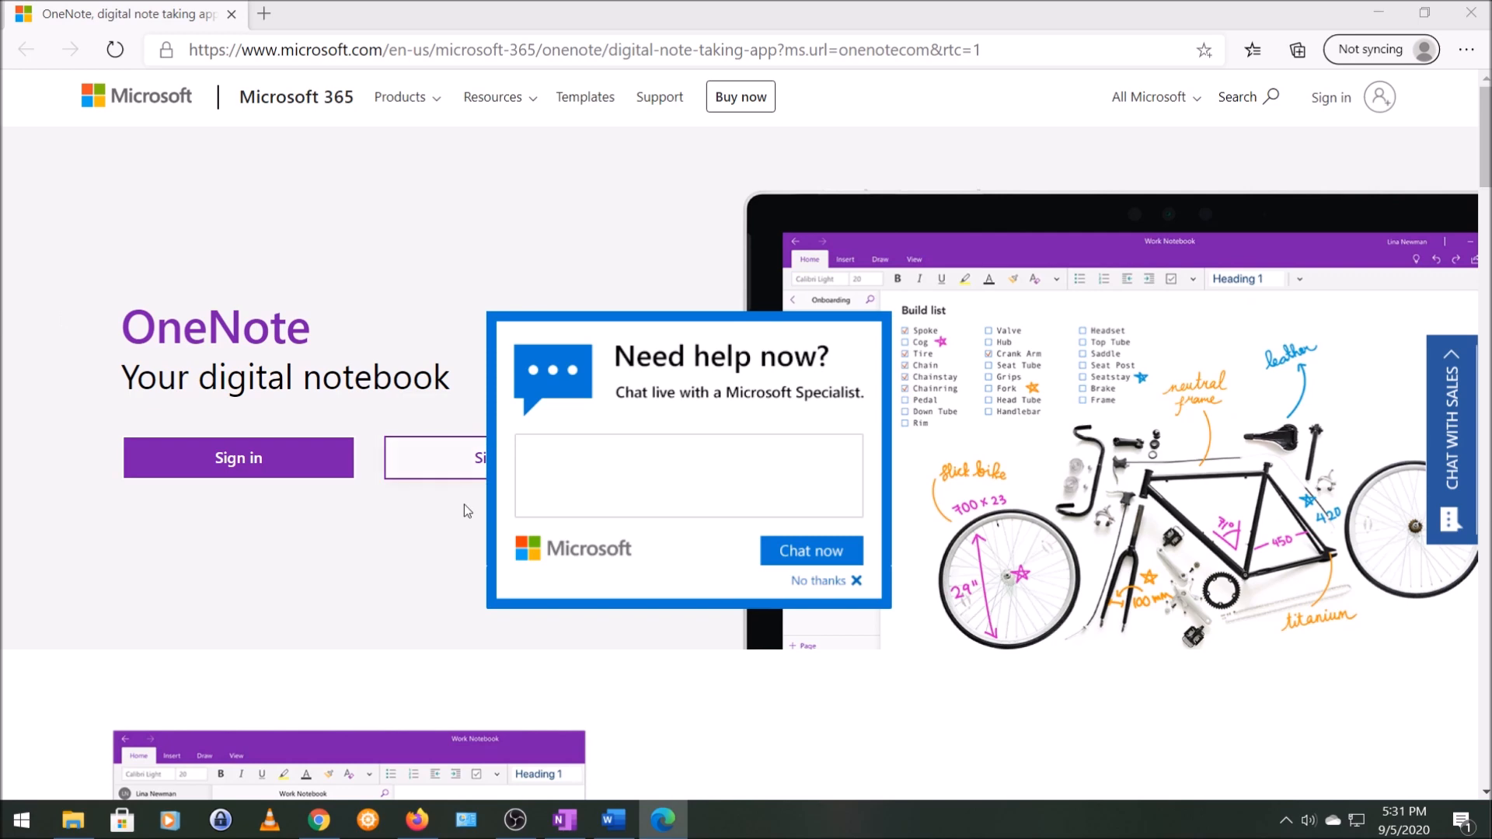
click(826, 581)
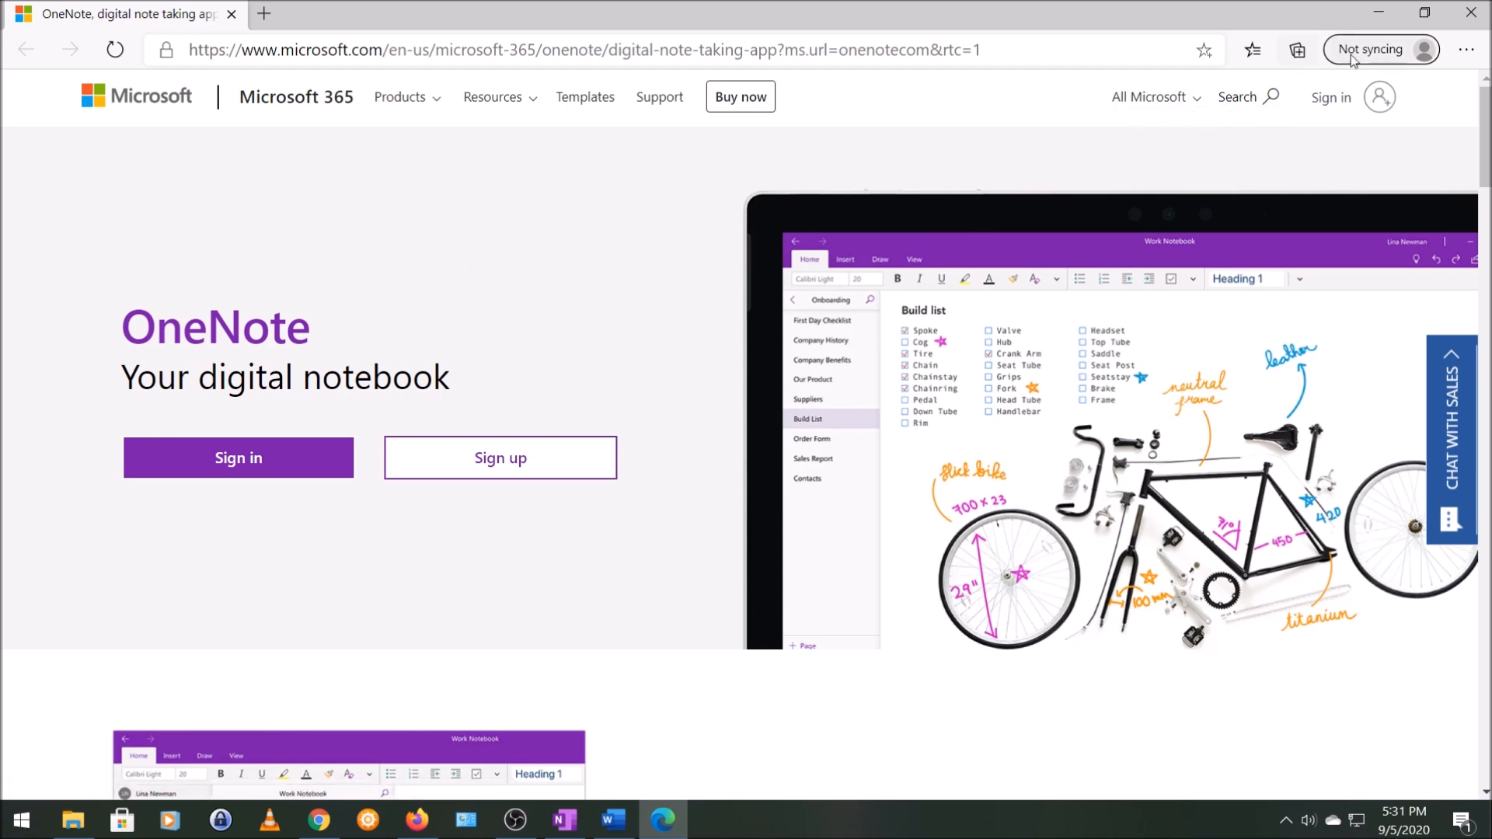
click(1468, 49)
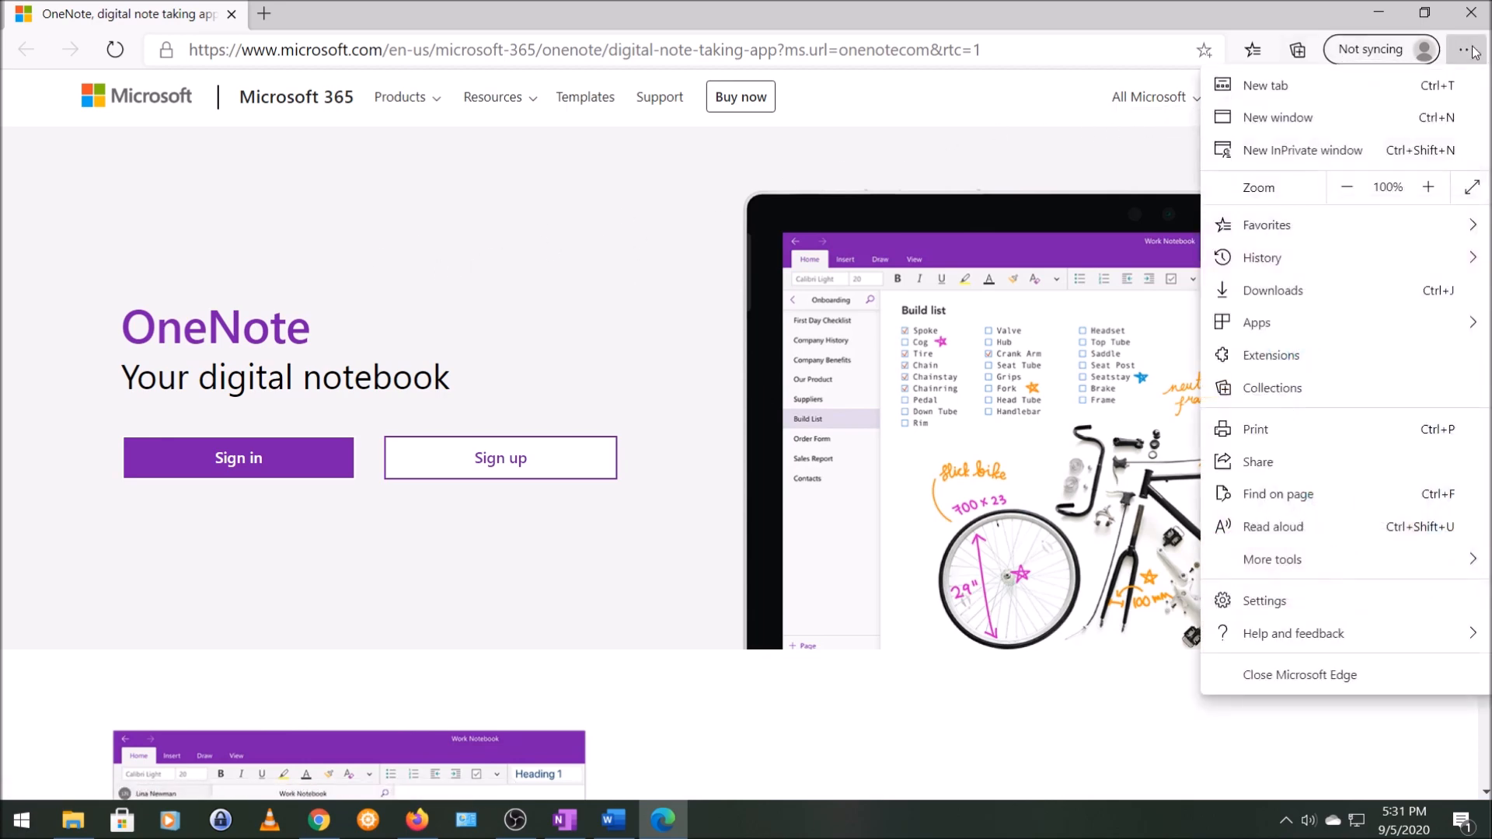
mouse_move(1270, 429)
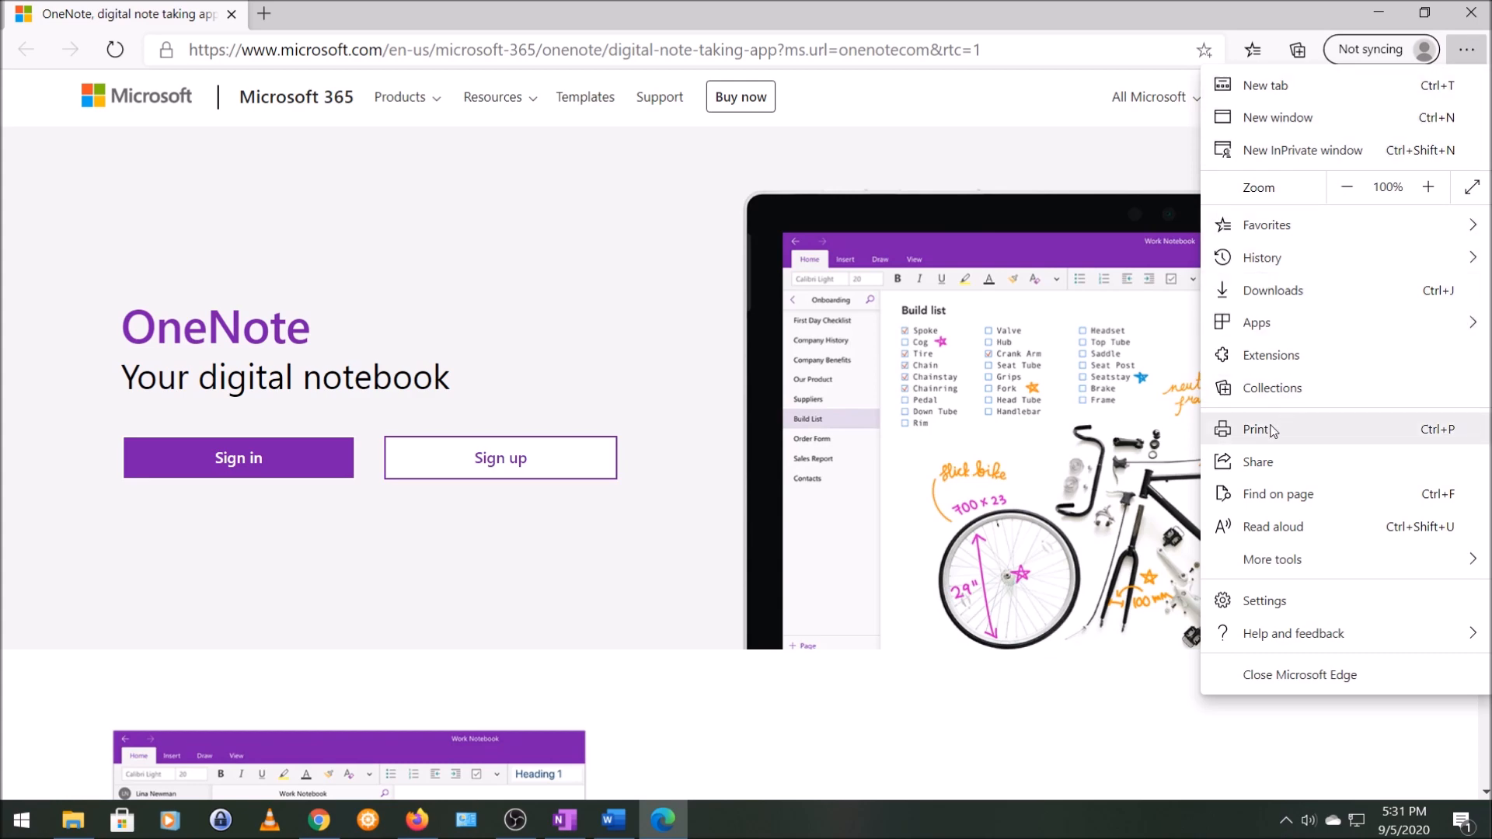
click(1259, 428)
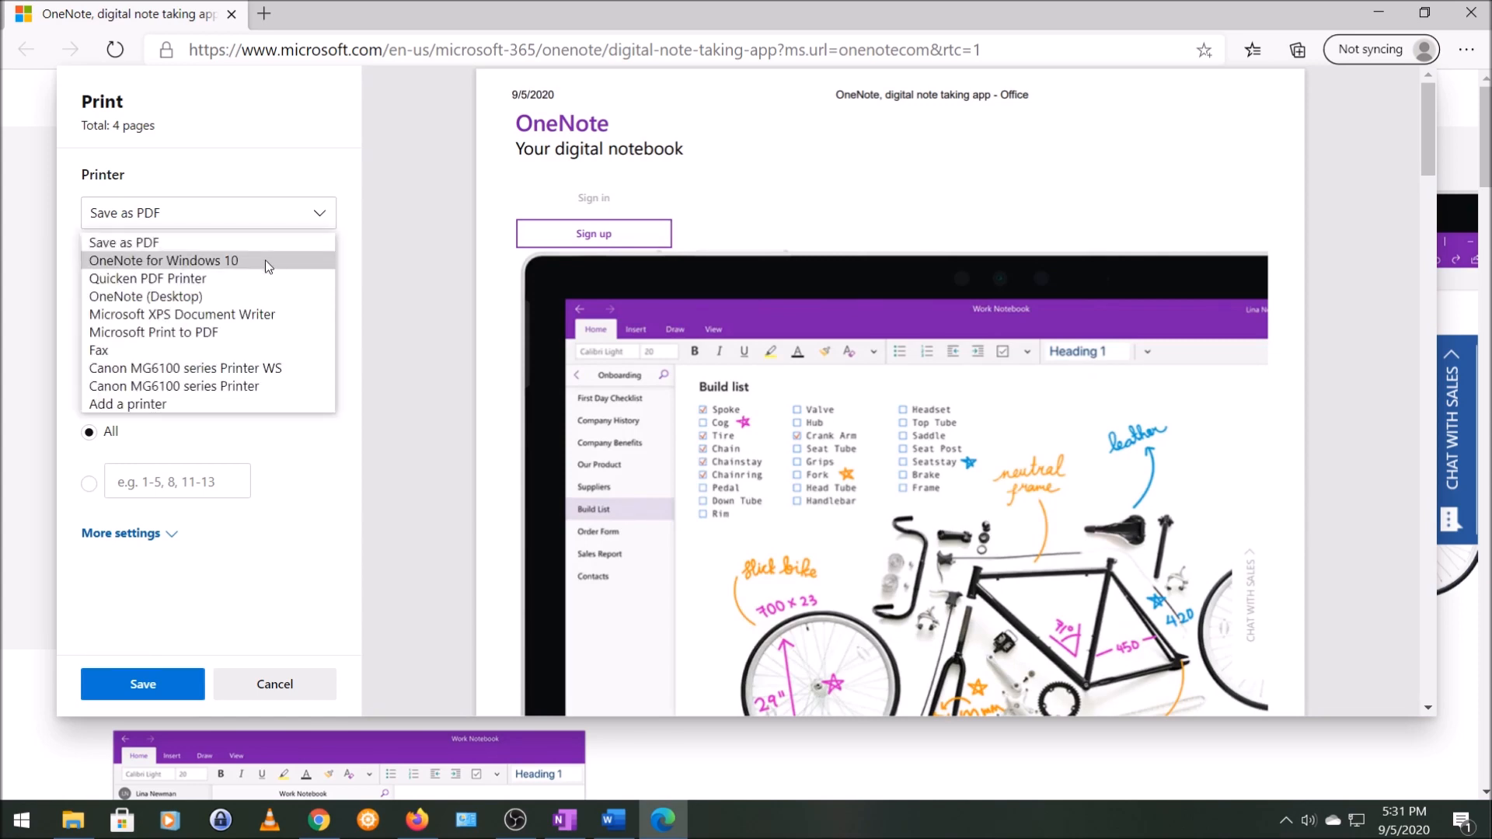
Print the webpage to OneNote for Windows 10 into Demo notebook > Print to OneNote.
click(164, 260)
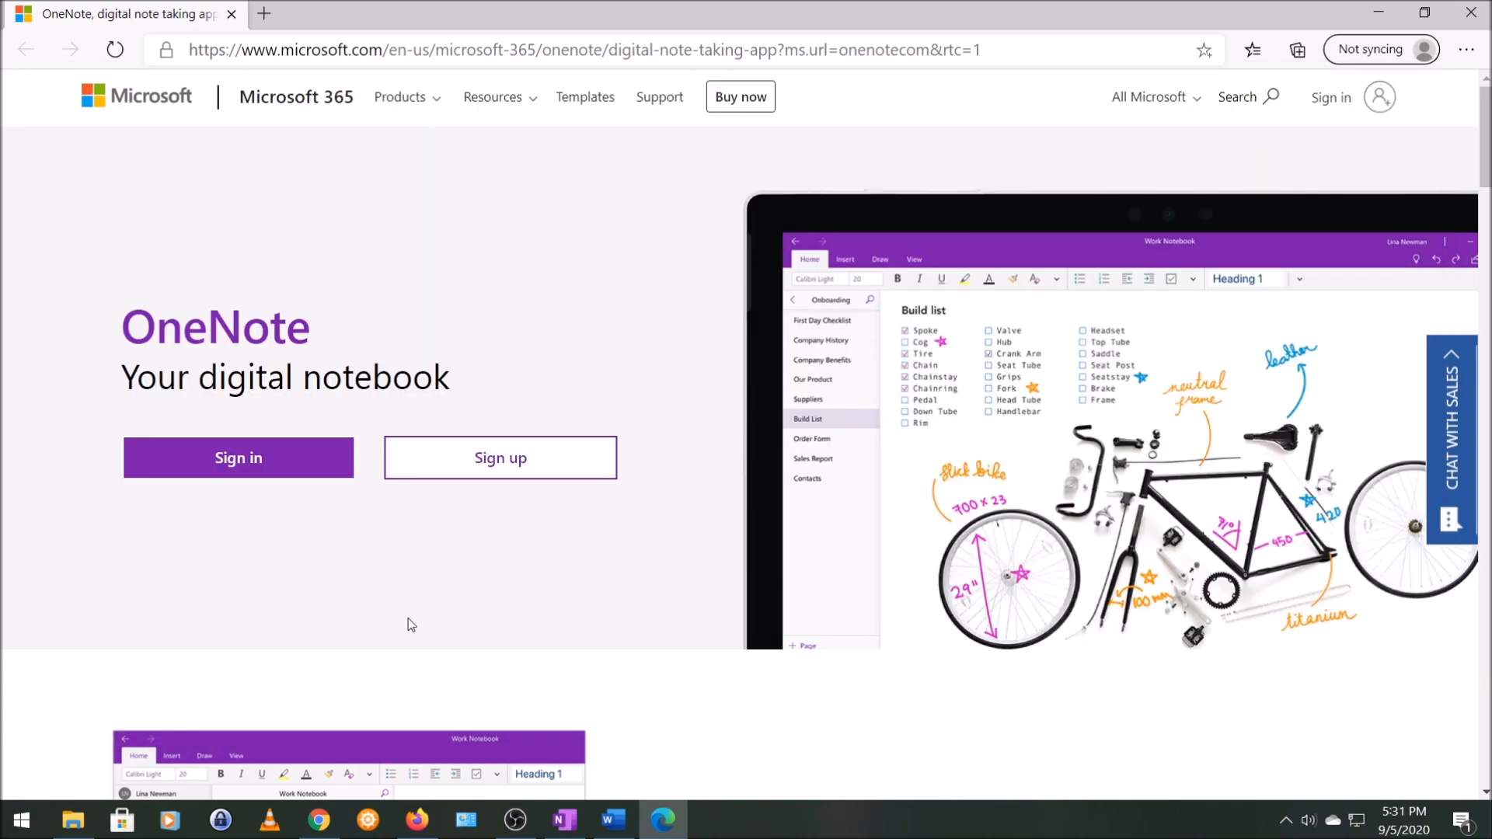
mouse_move(137, 463)
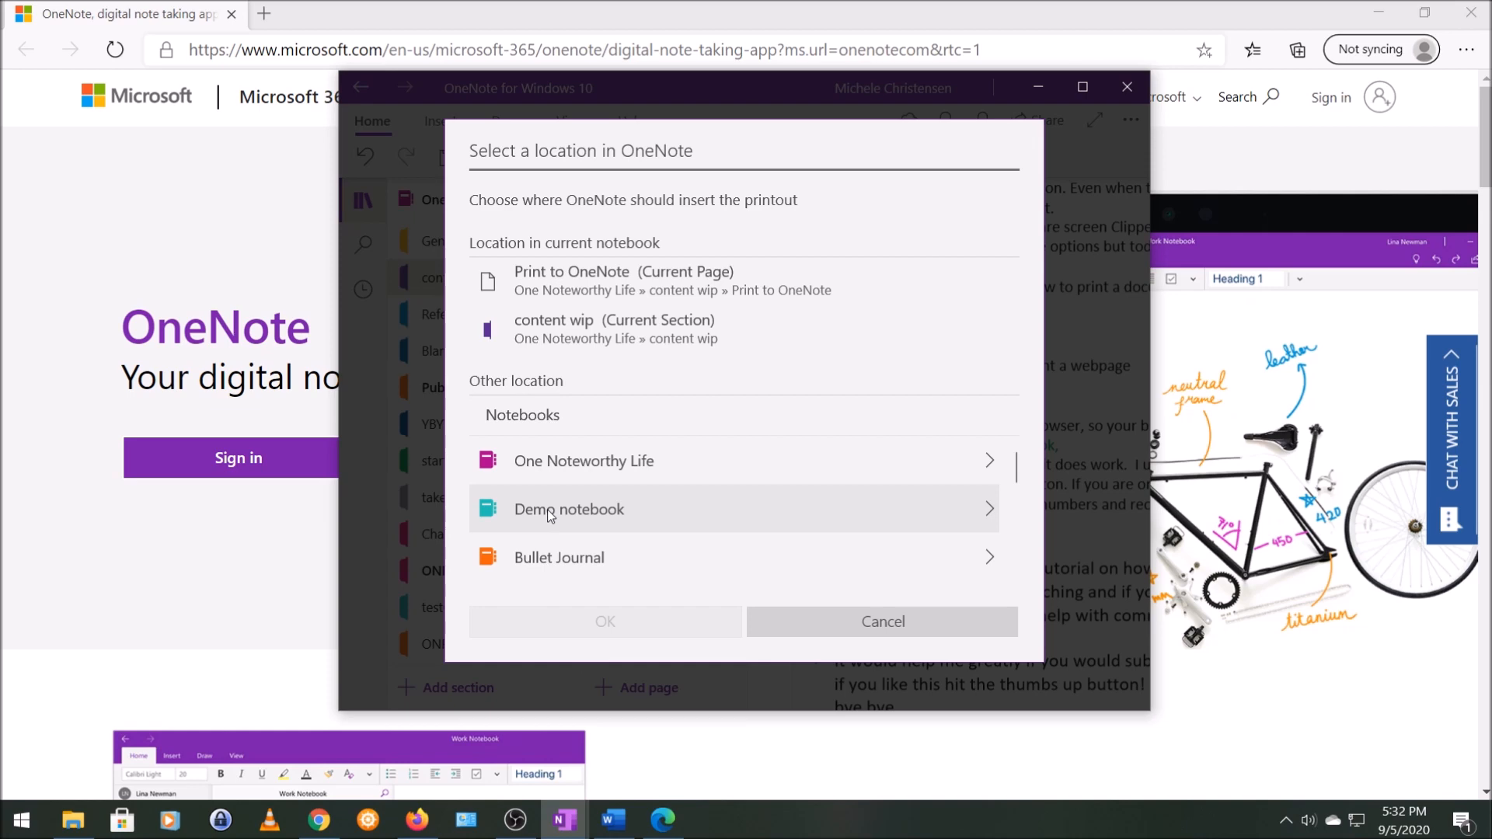
click(568, 509)
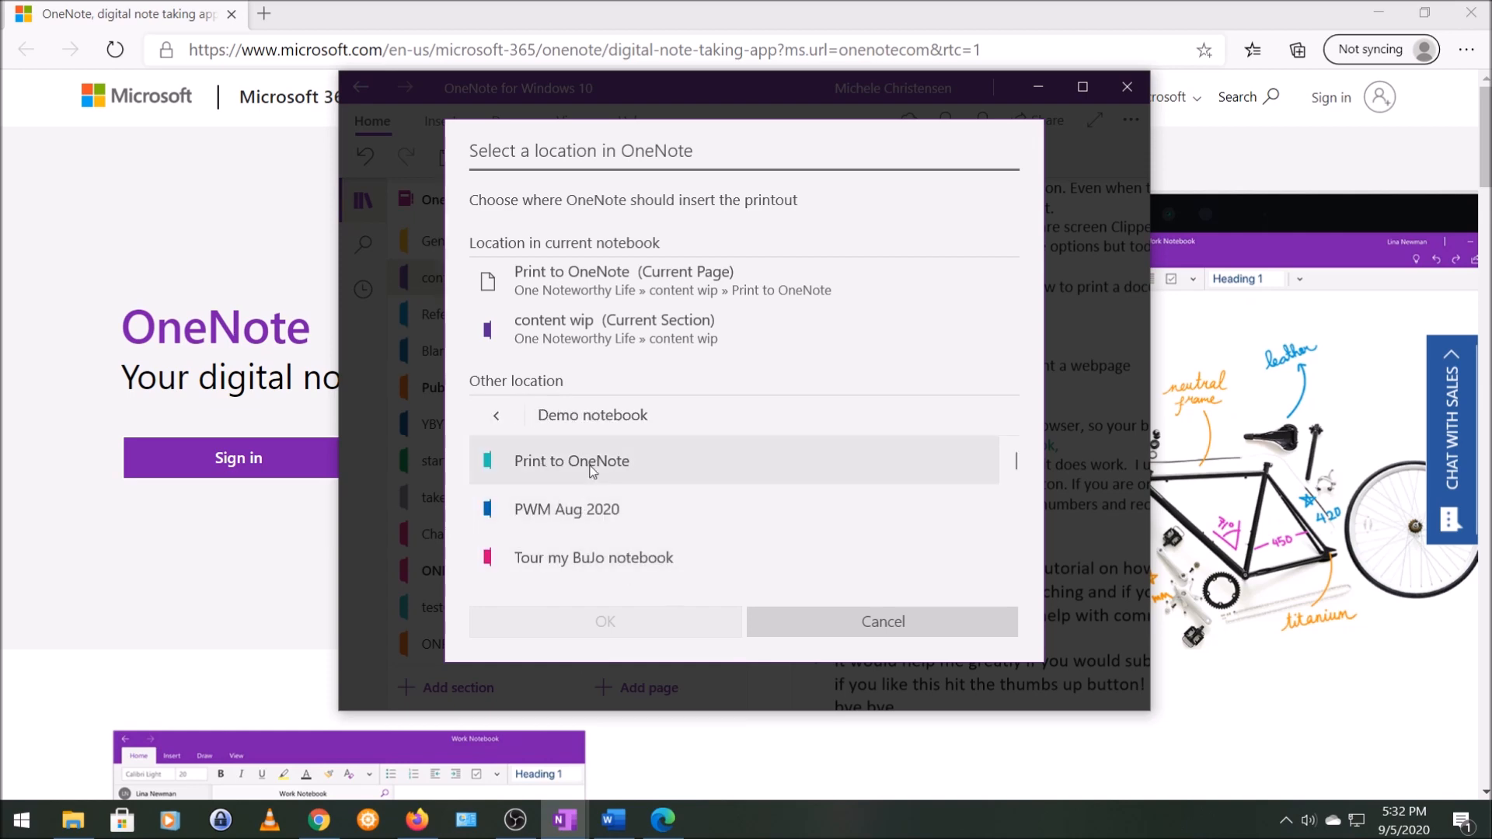
click(571, 461)
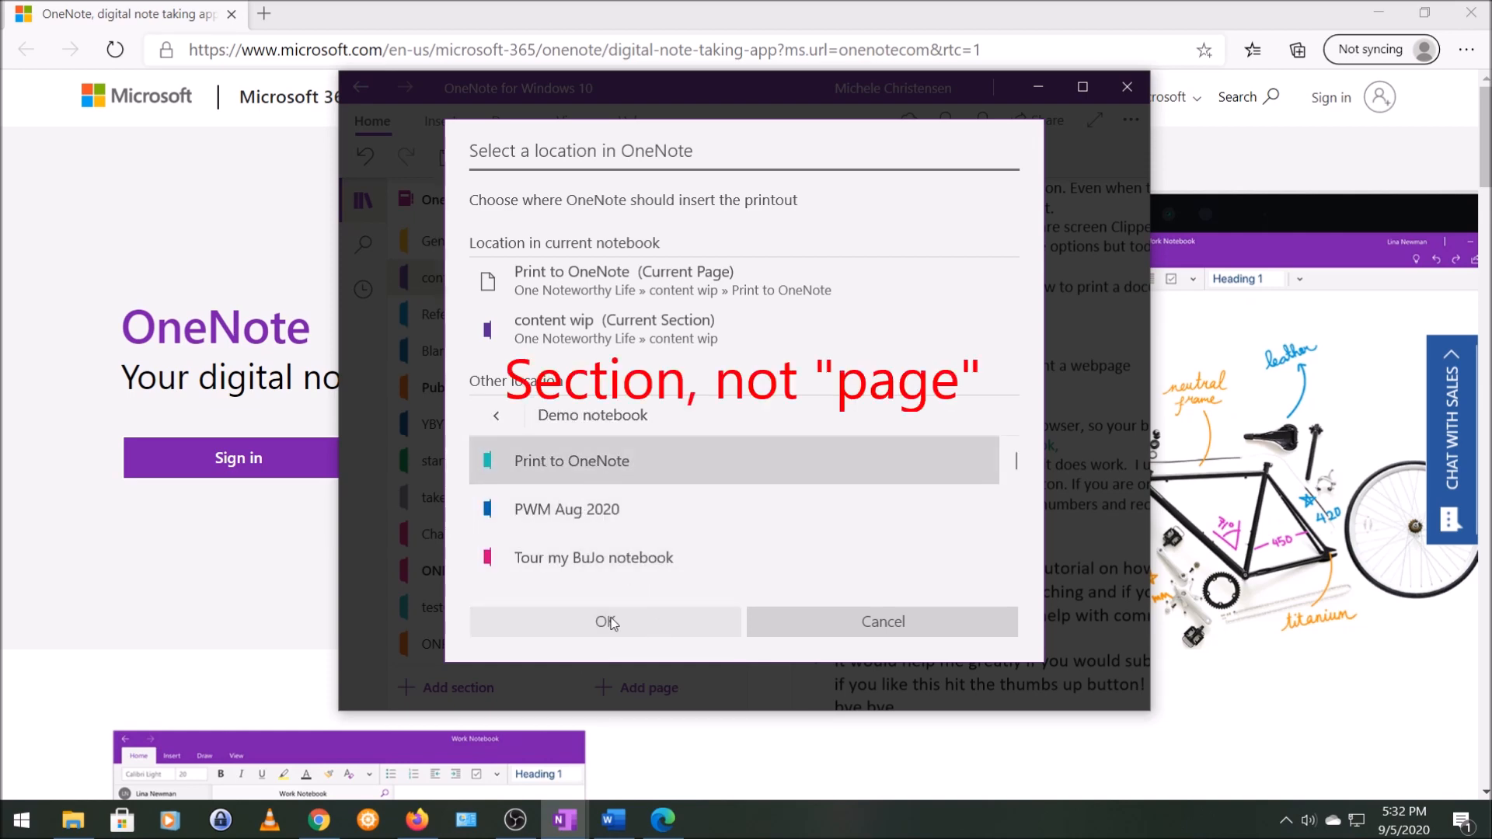
click(605, 622)
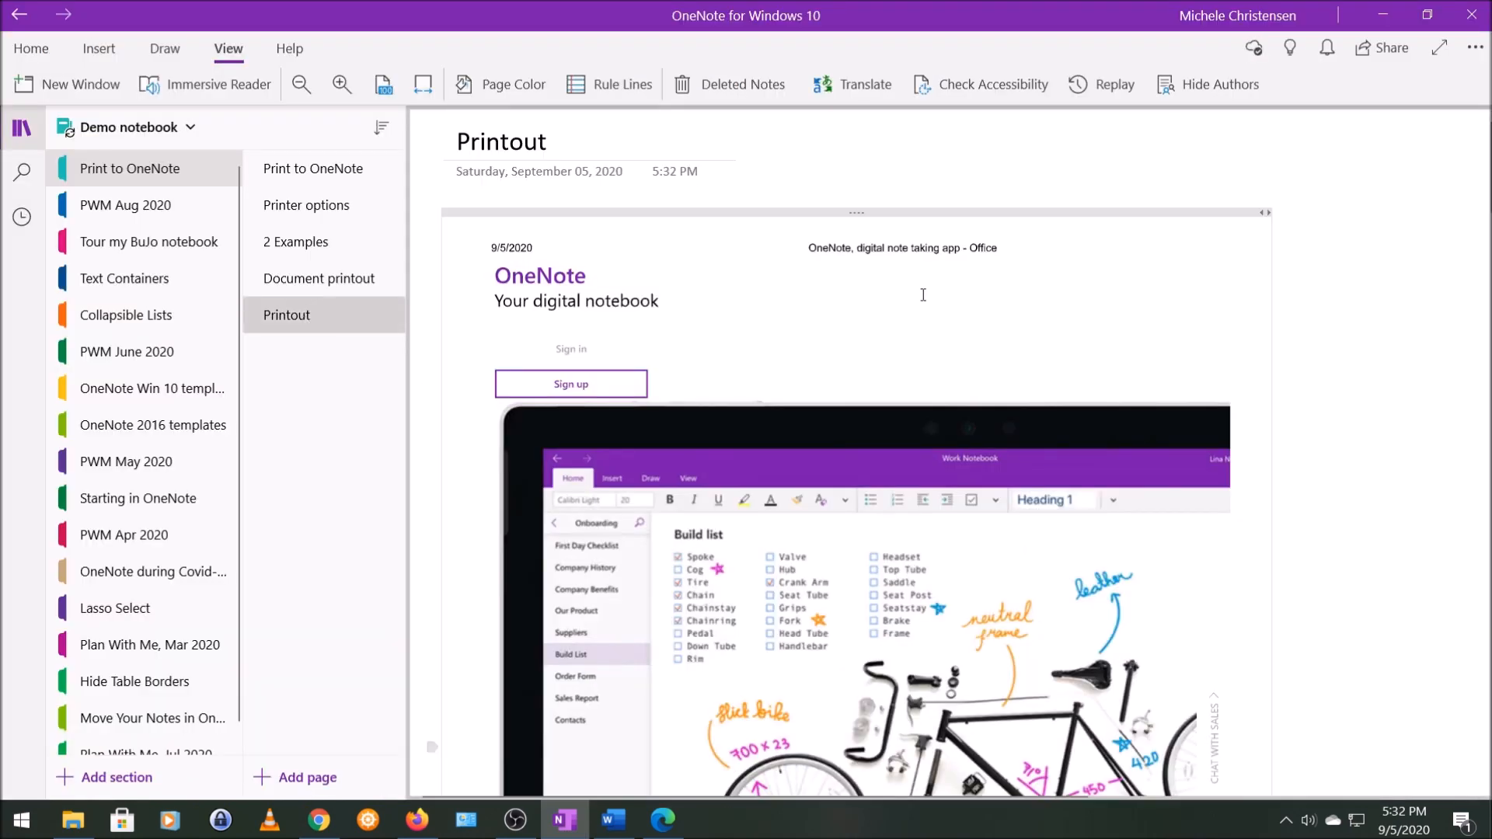
mouse_move(952, 265)
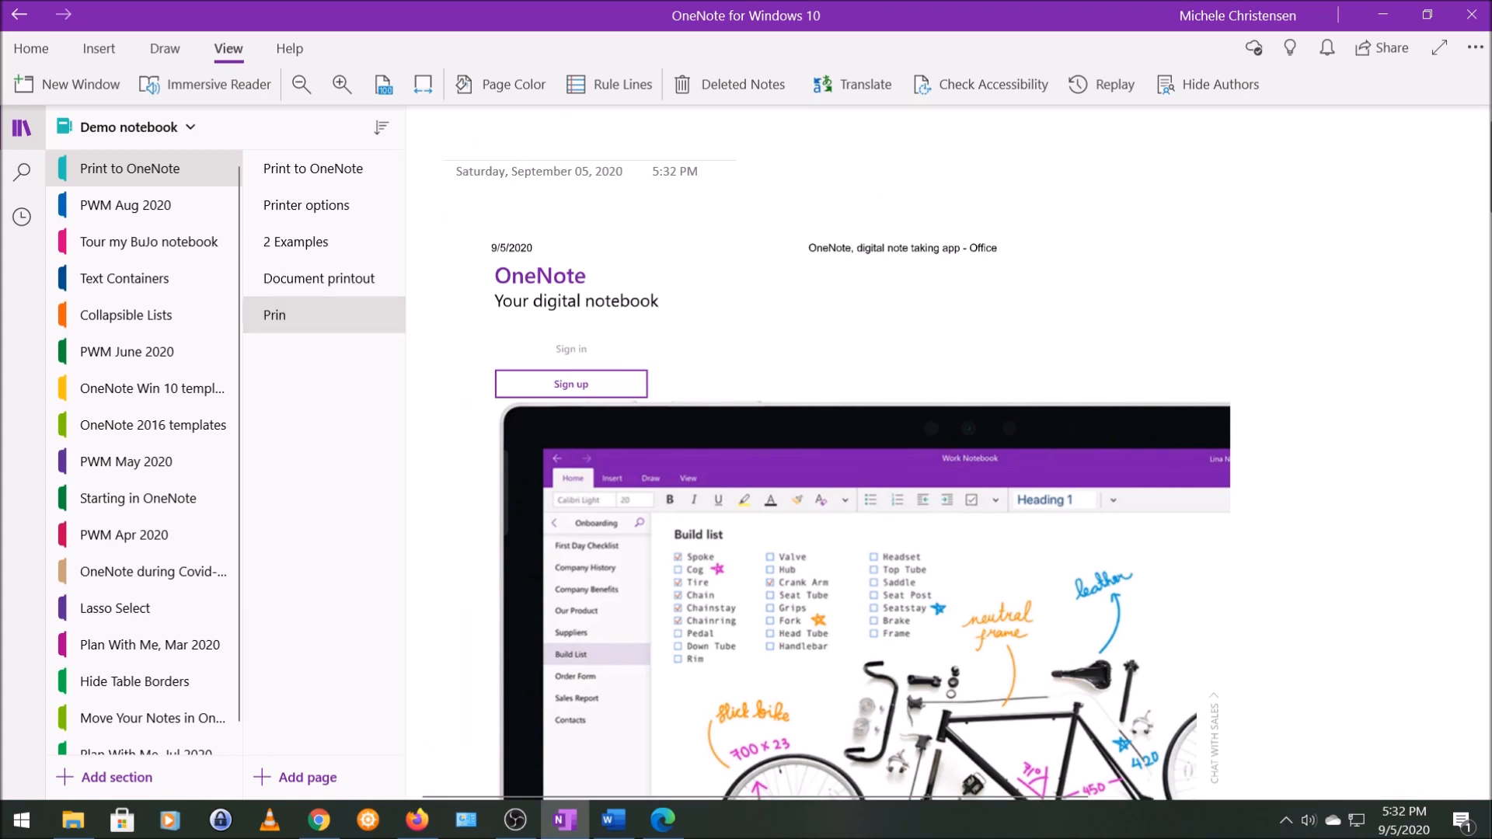
Title the printout page 'Webpage prinout' and scroll down through the printed webpage.
text(Webpage prinout)
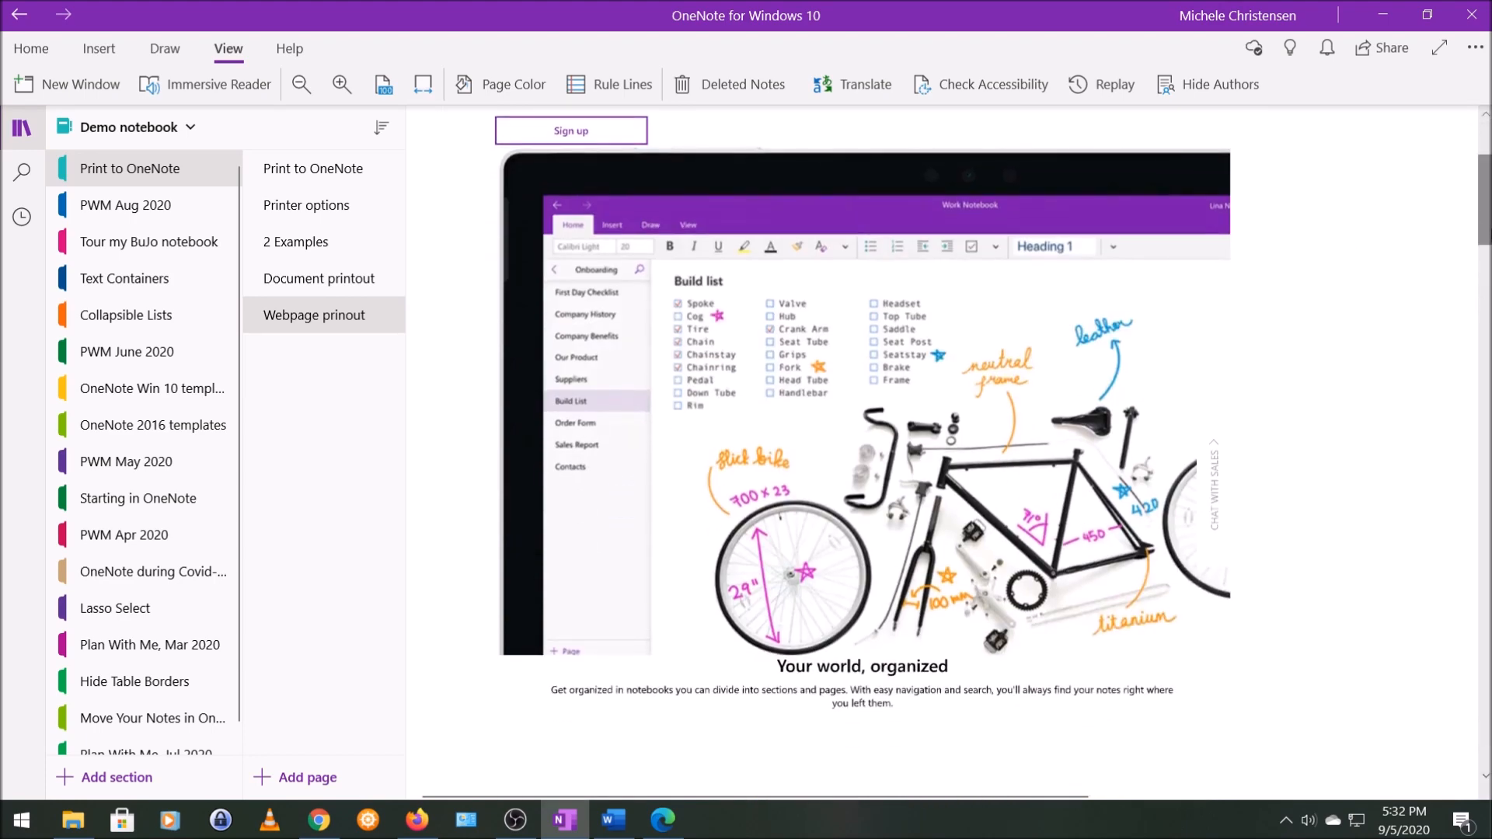
scroll(down, 3)
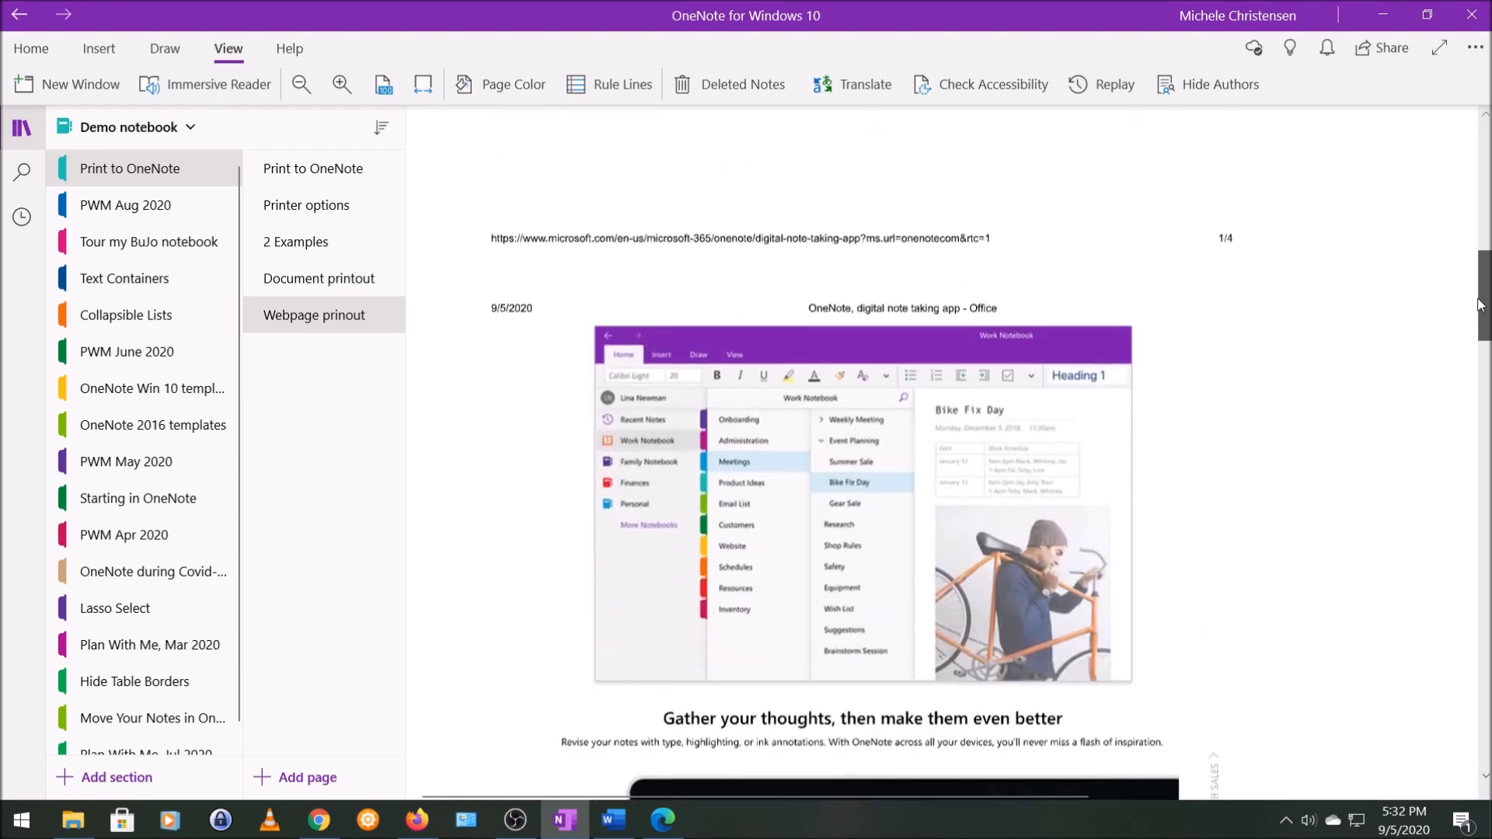
scroll(down, 3)
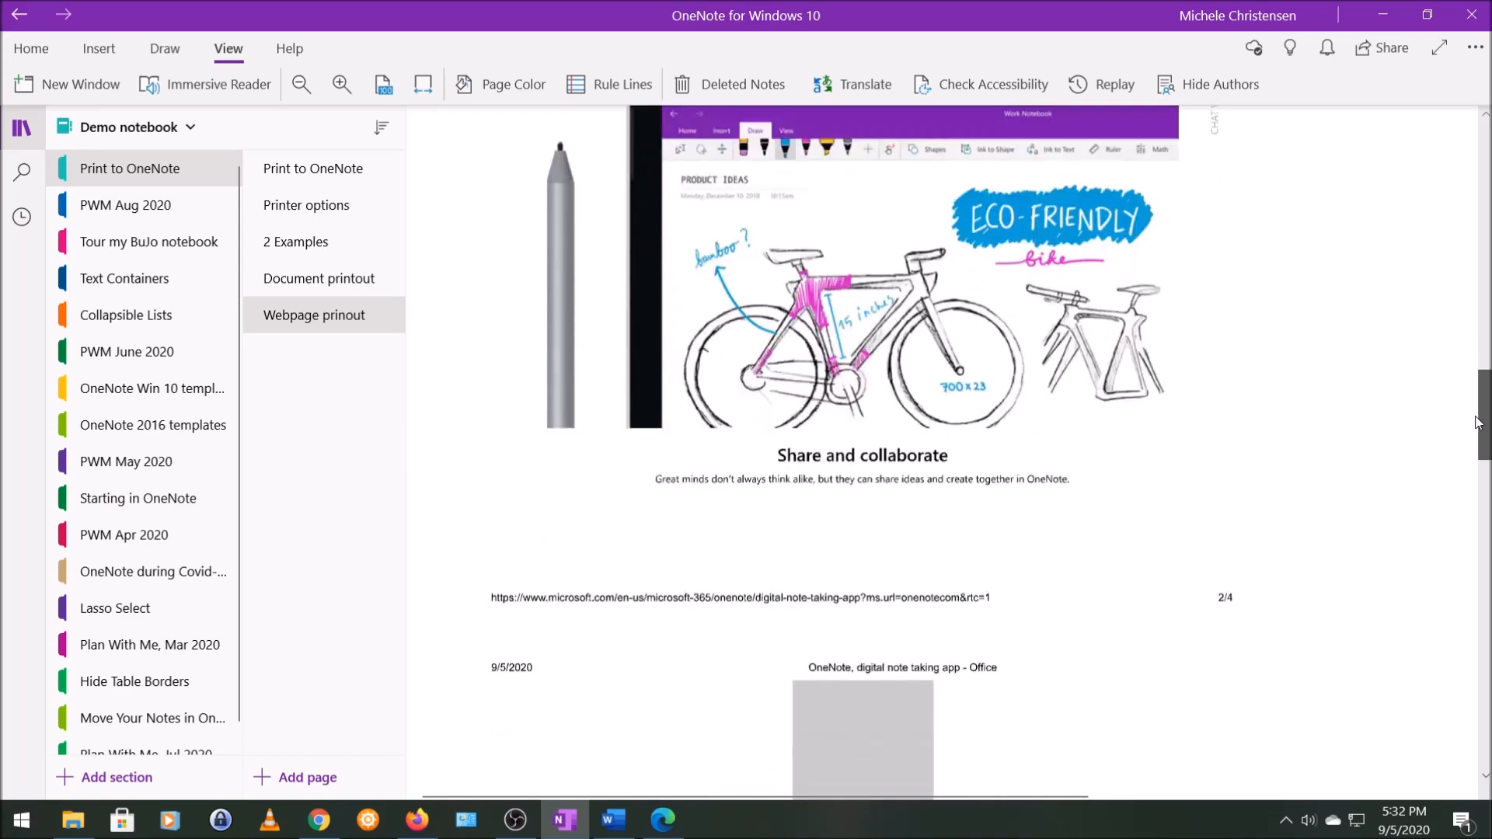
scroll(down, 3)
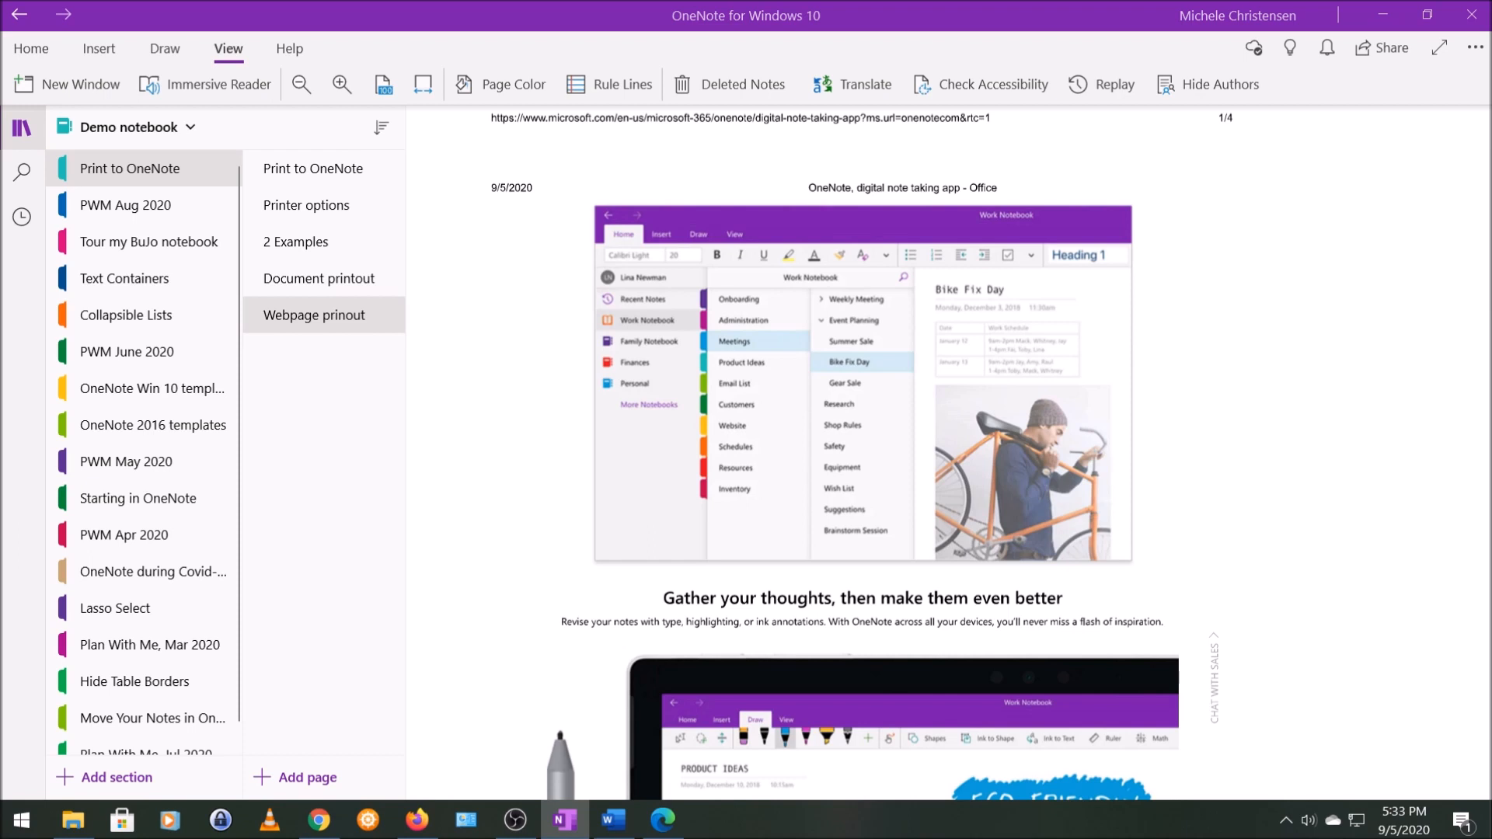
mouse_move(124, 27)
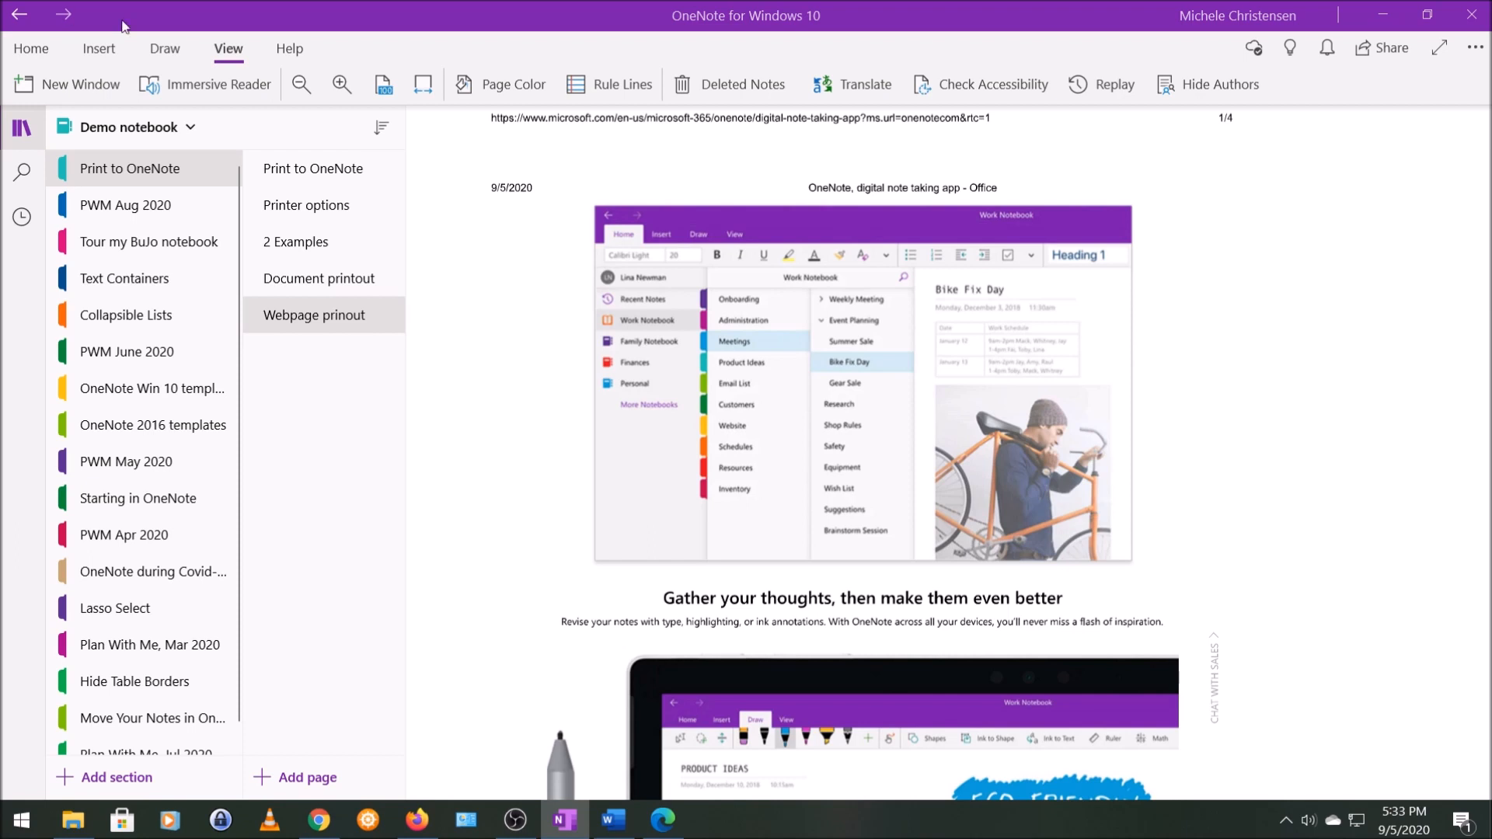
Go back to the Print to OneNote title page, with both printout pages listed.
click(313, 169)
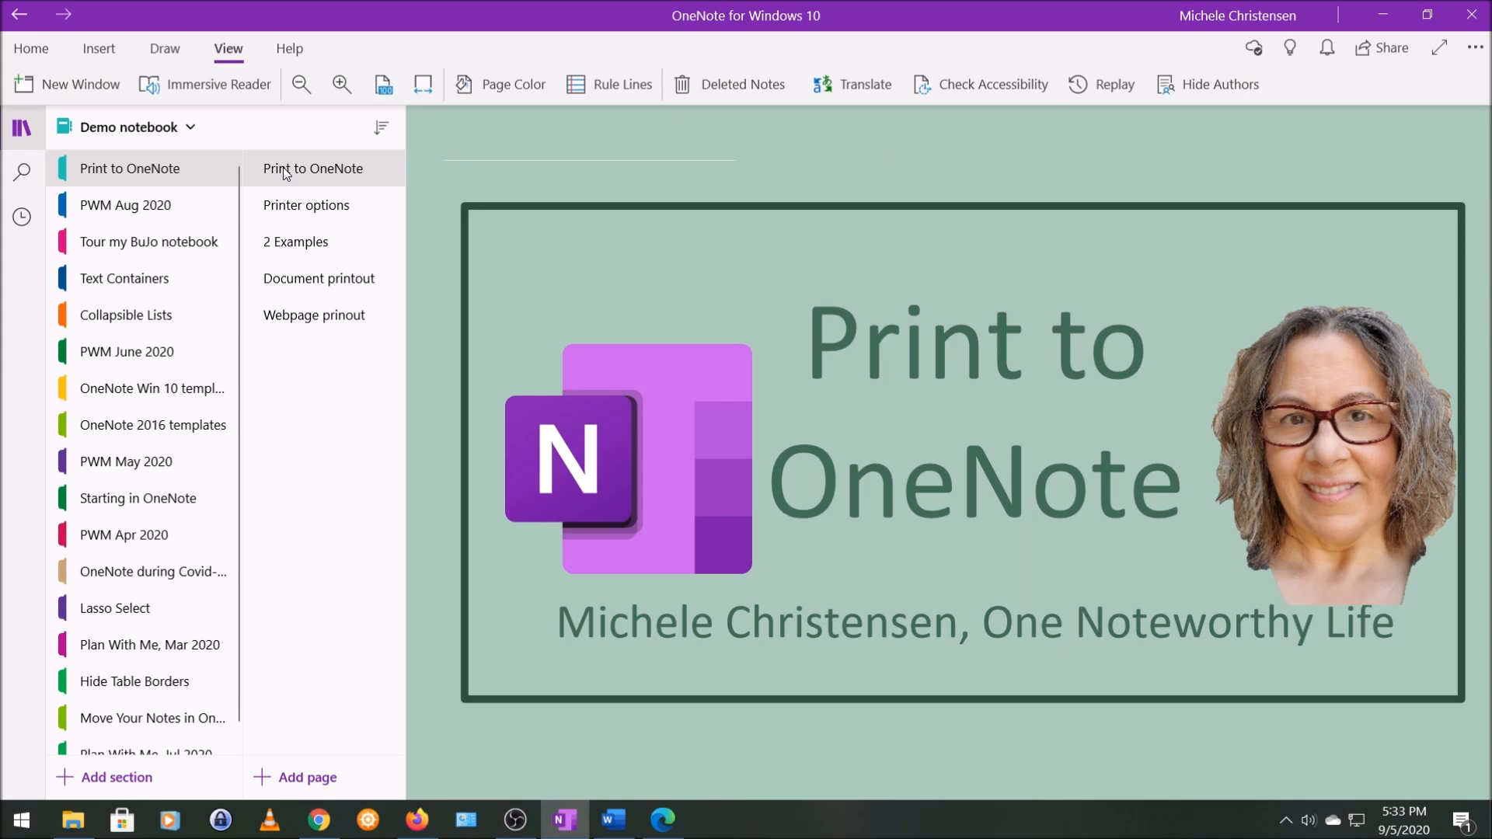
click(893, 158)
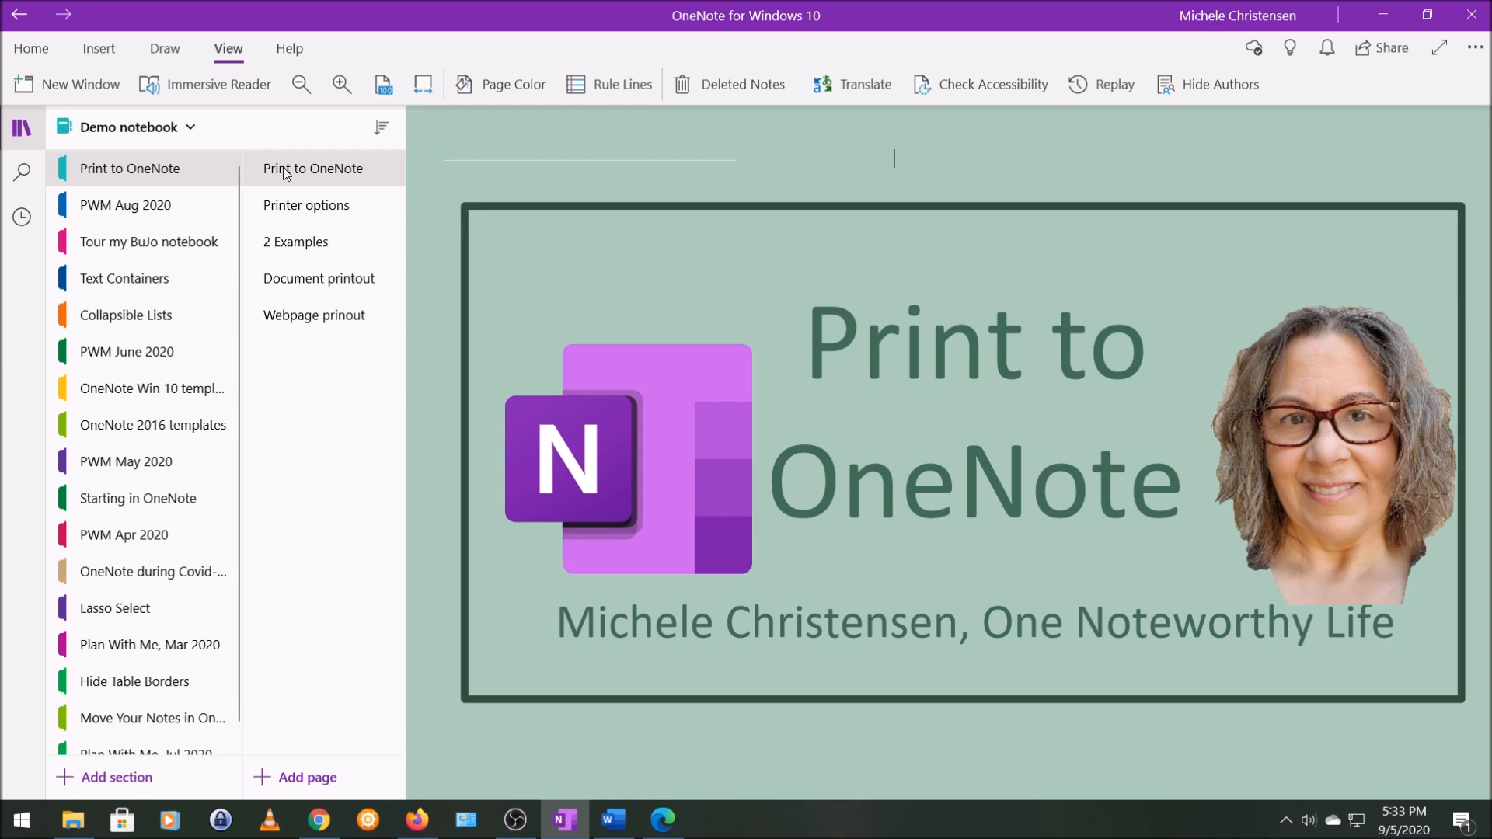